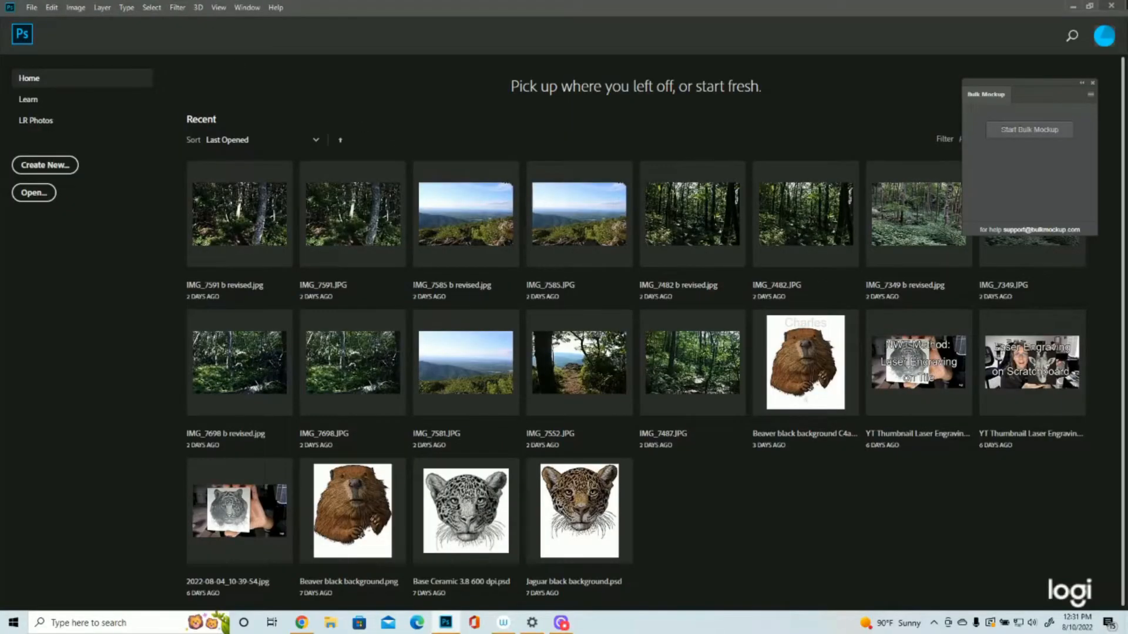
pyautogui.moveTo(1092, 150)
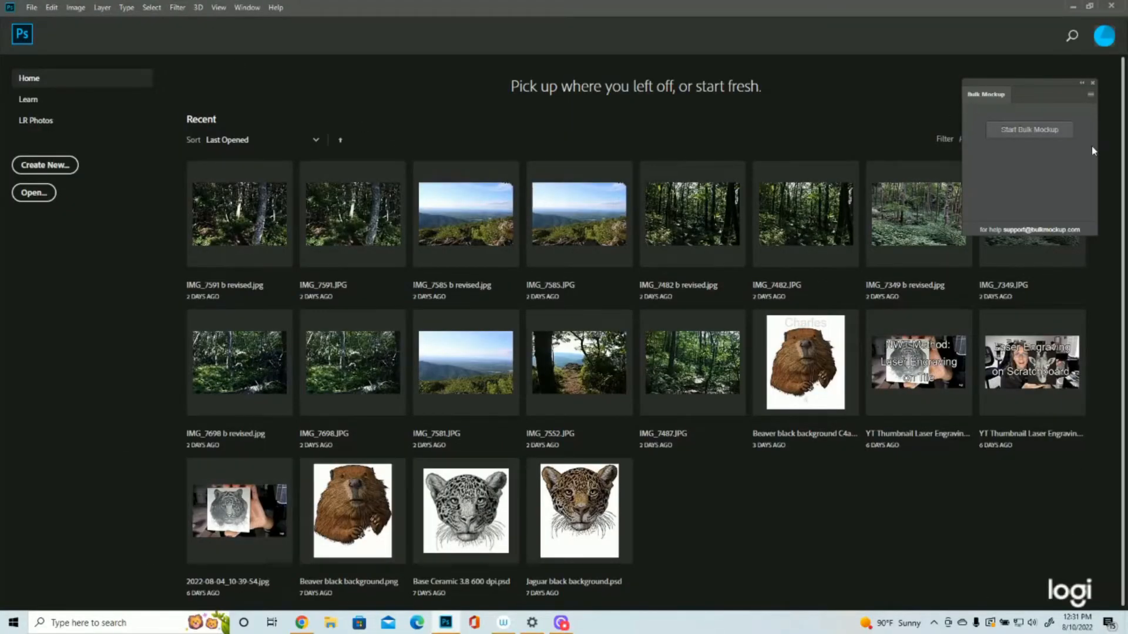
# - Start a new document using the 15 × 18 in, 300 ppi preset with white background
pyautogui.click(31, 7)
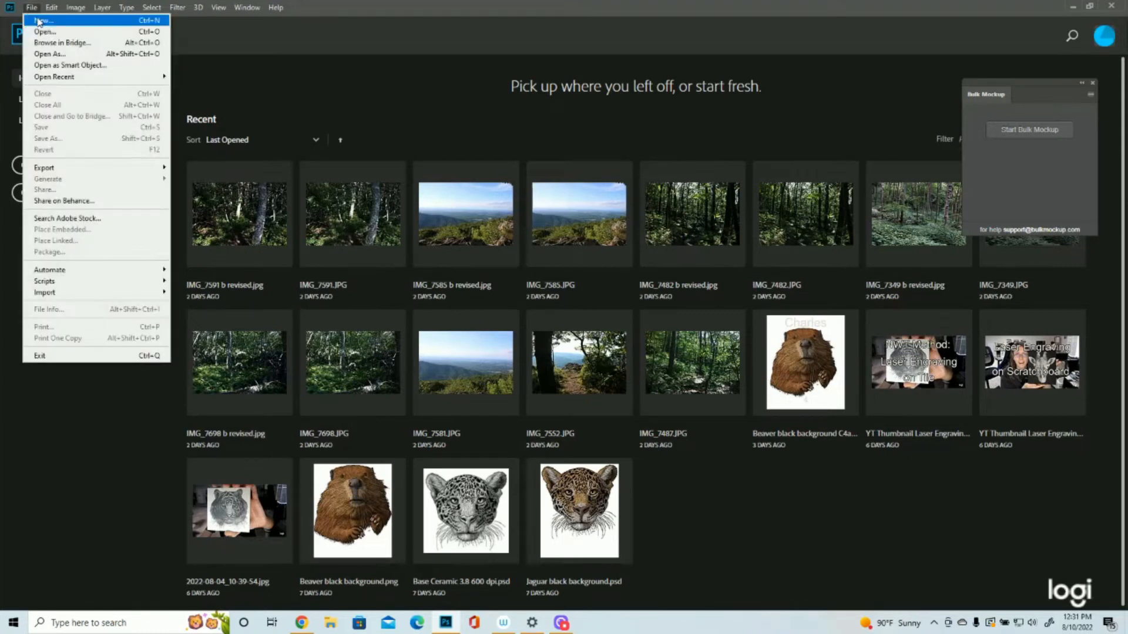
pyautogui.click(43, 20)
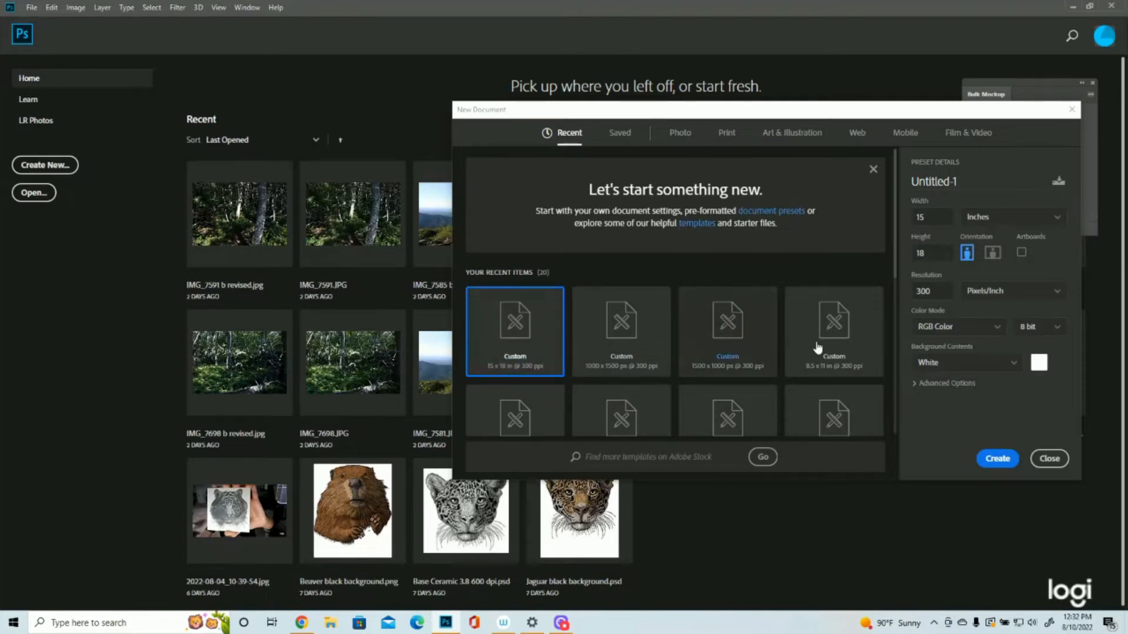
pyautogui.moveTo(991, 224)
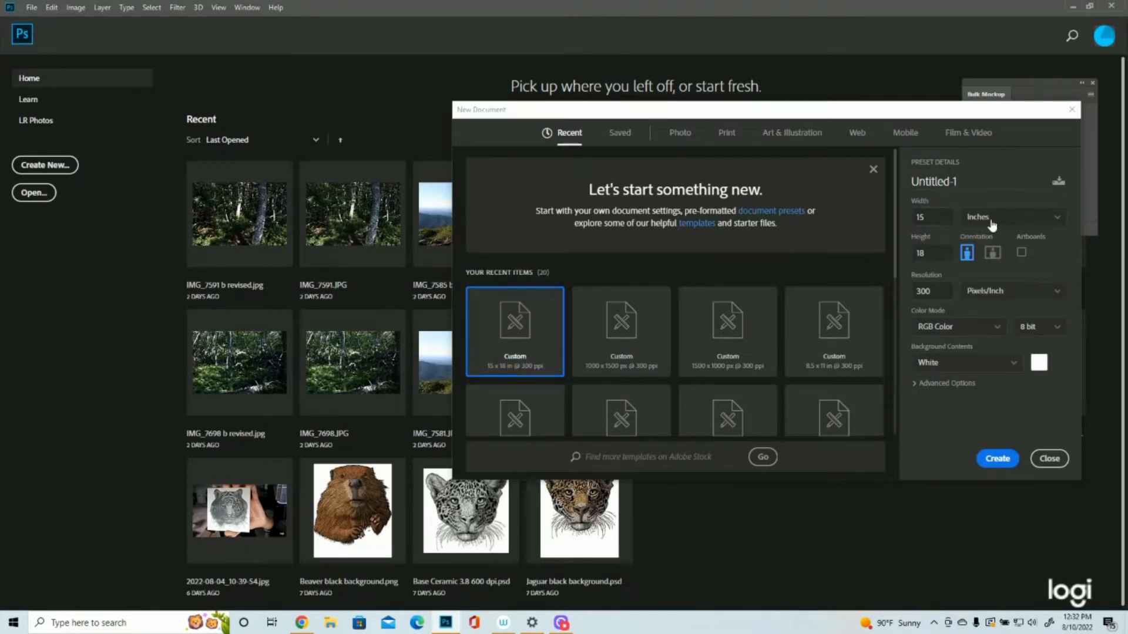
pyautogui.moveTo(1011, 261)
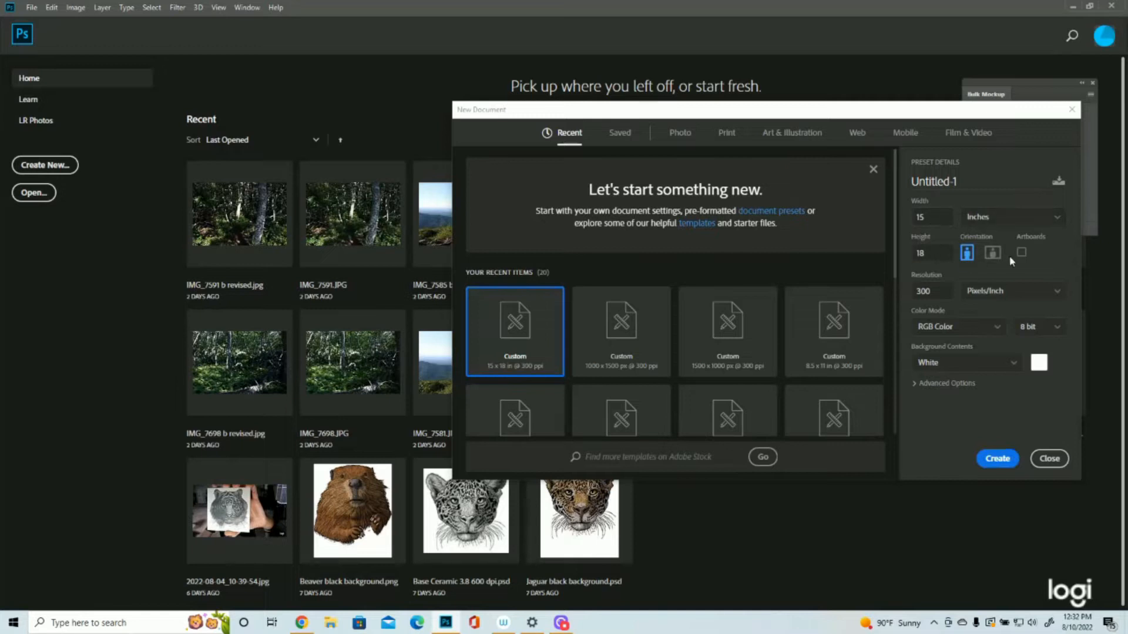
pyautogui.moveTo(1010, 295)
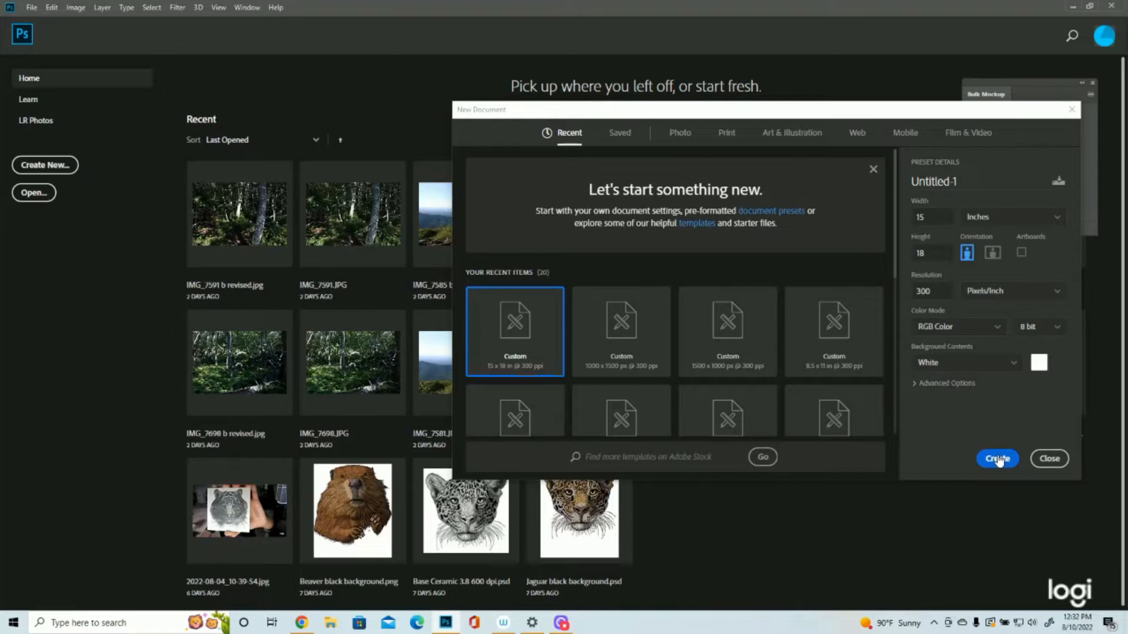
# - Create the blank document, add a layer and bring up Fill with black contents
pyautogui.click(998, 459)
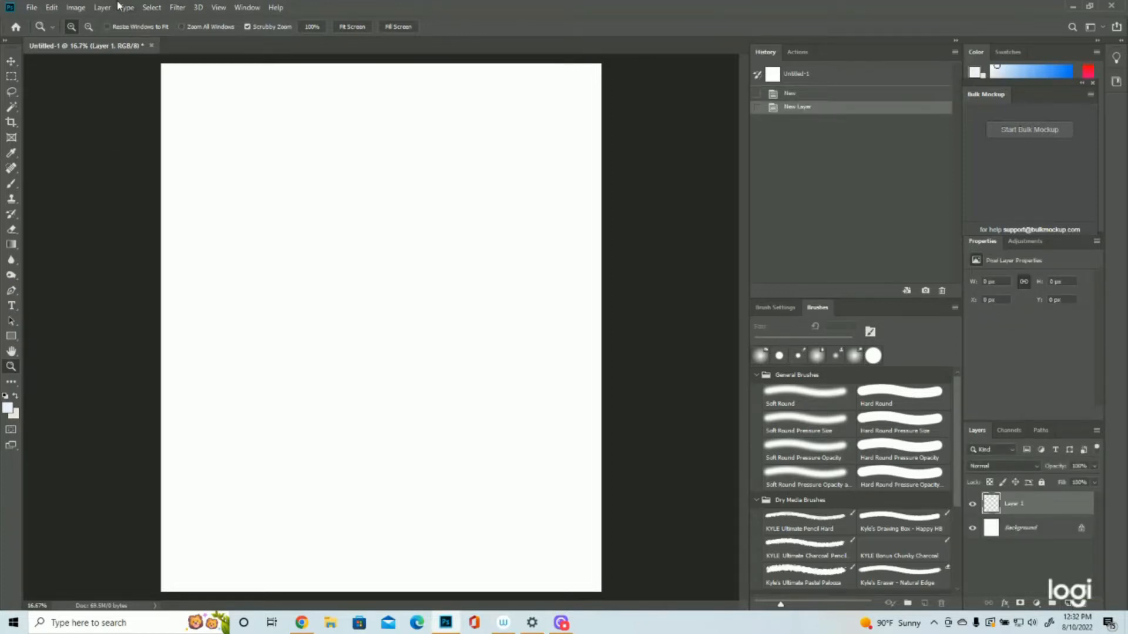
pyautogui.click(50, 7)
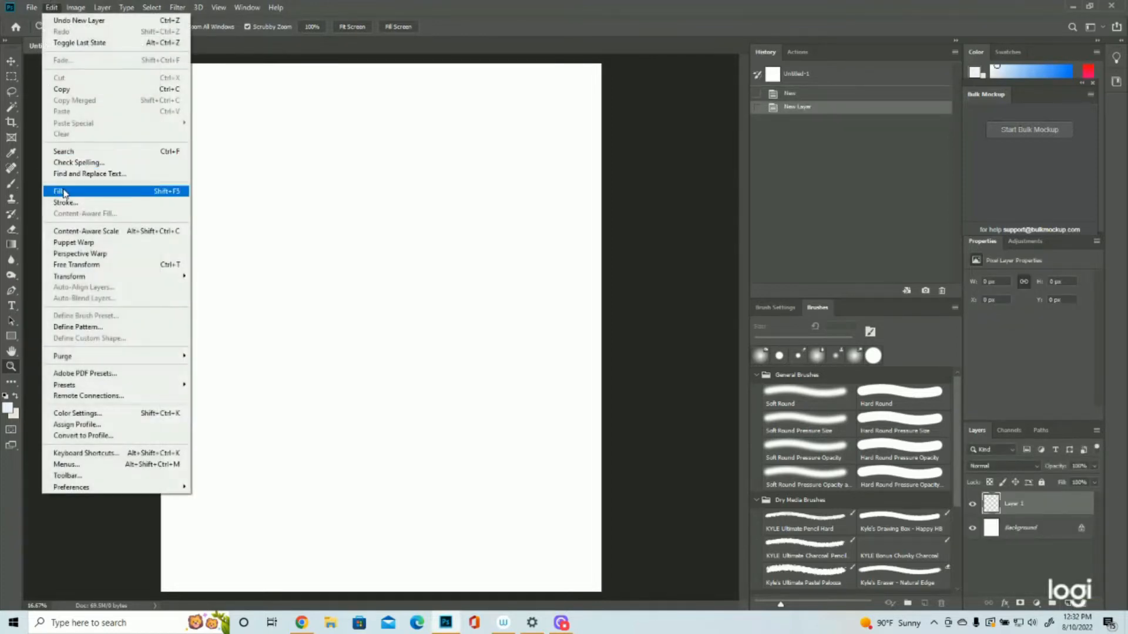
pyautogui.click(59, 191)
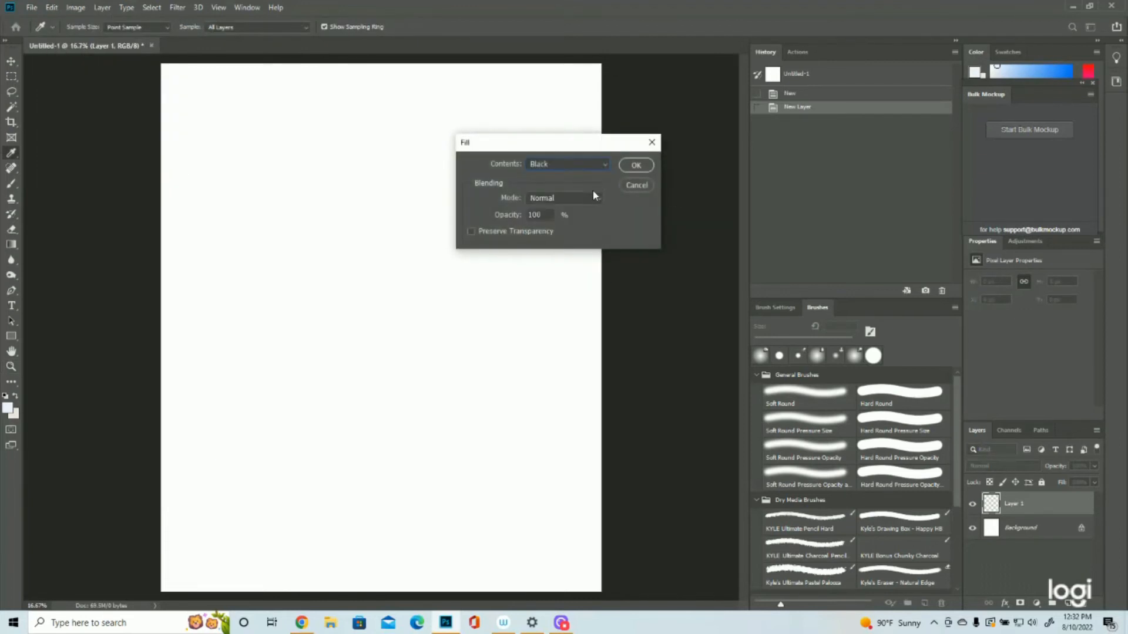
# - Fill Layer 1 black and set the foreground colour to bright purple
pyautogui.click(635, 165)
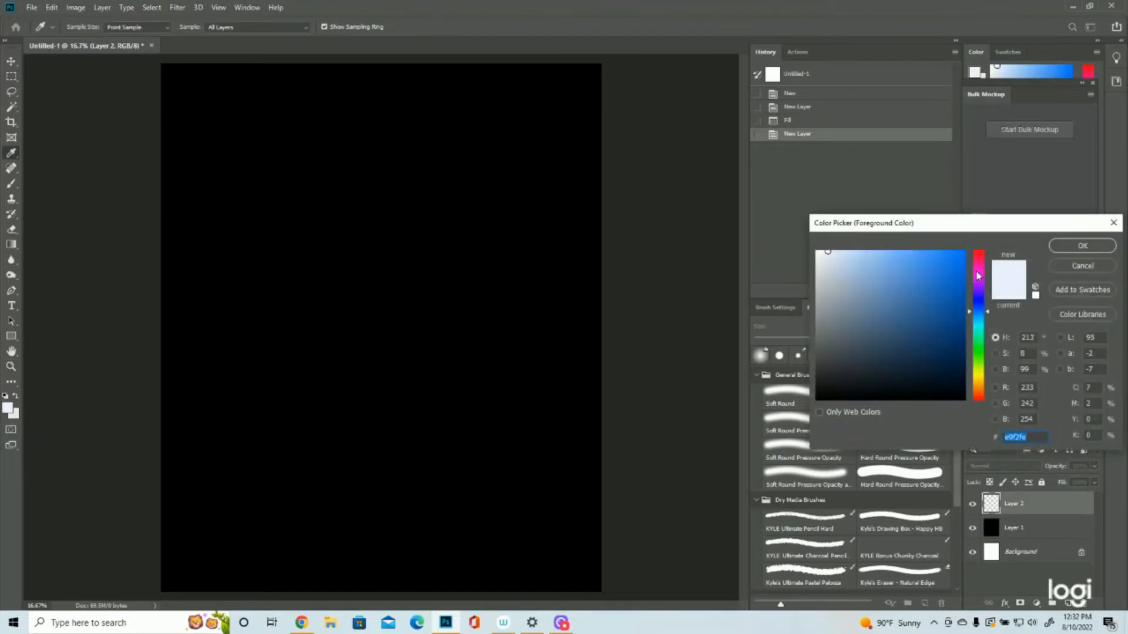
pyautogui.click(979, 255)
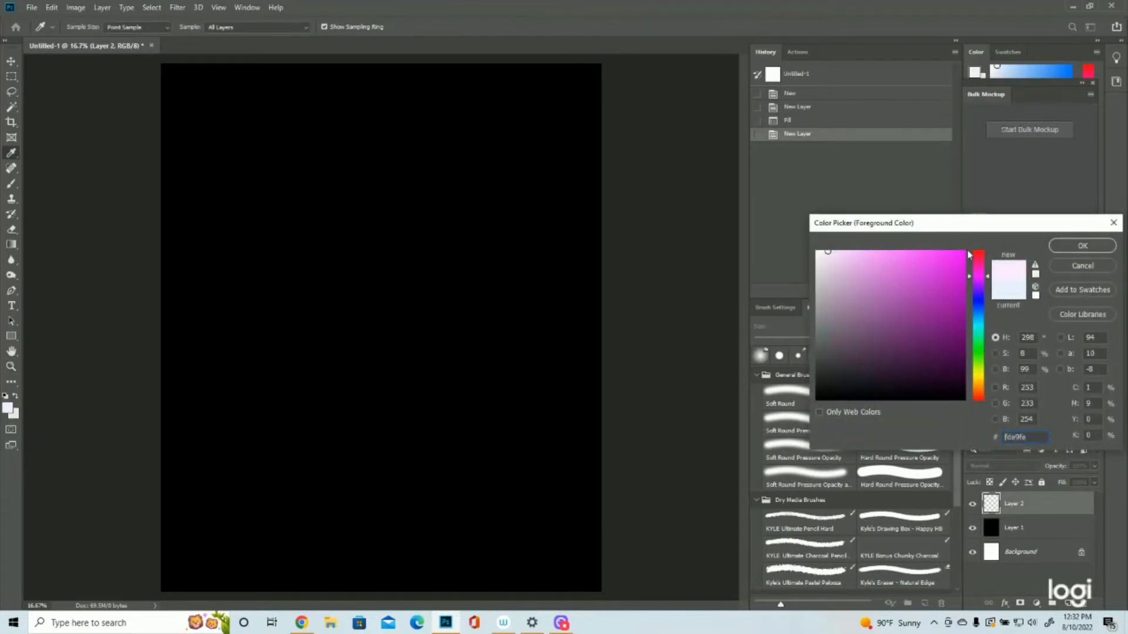
pyautogui.moveTo(967, 256)
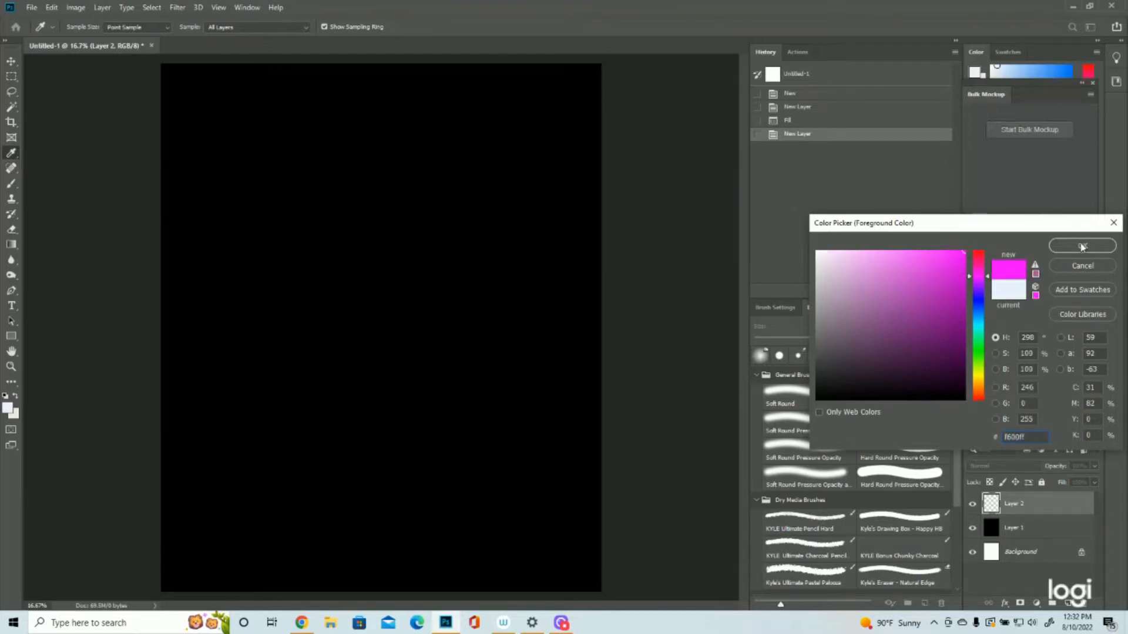
pyautogui.click(1082, 246)
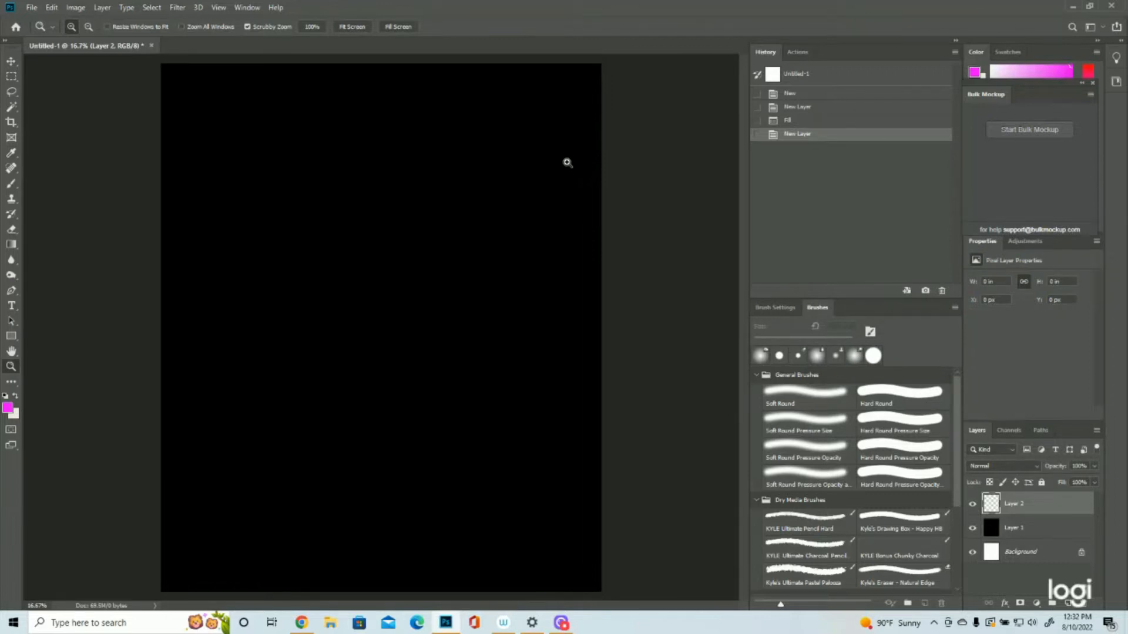
pyautogui.moveTo(554, 227)
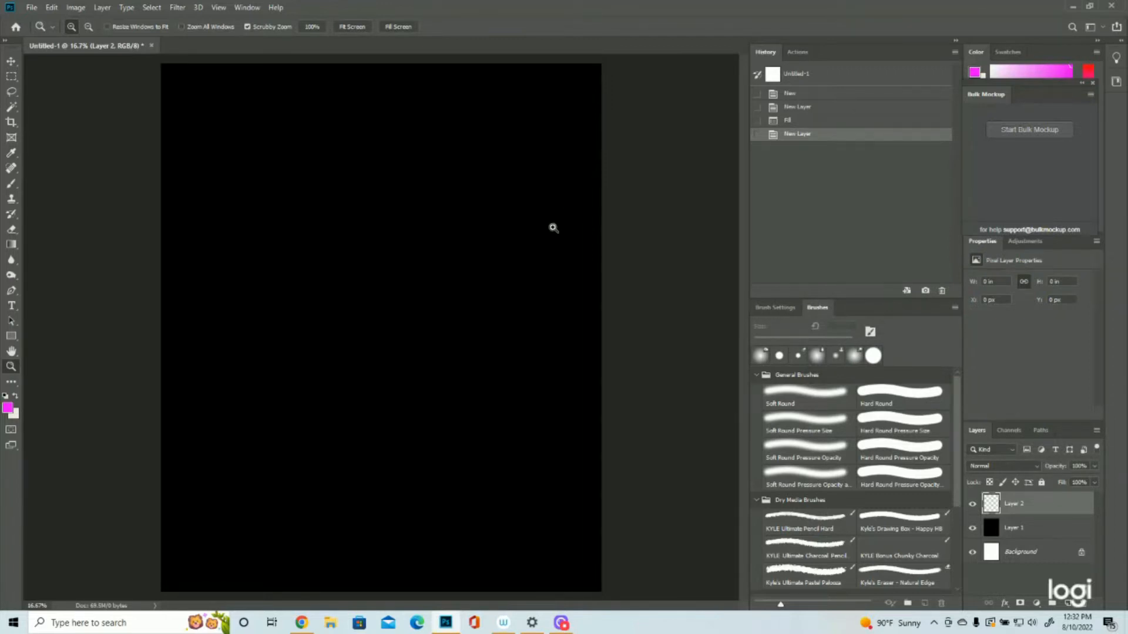
pyautogui.moveTo(460, 249)
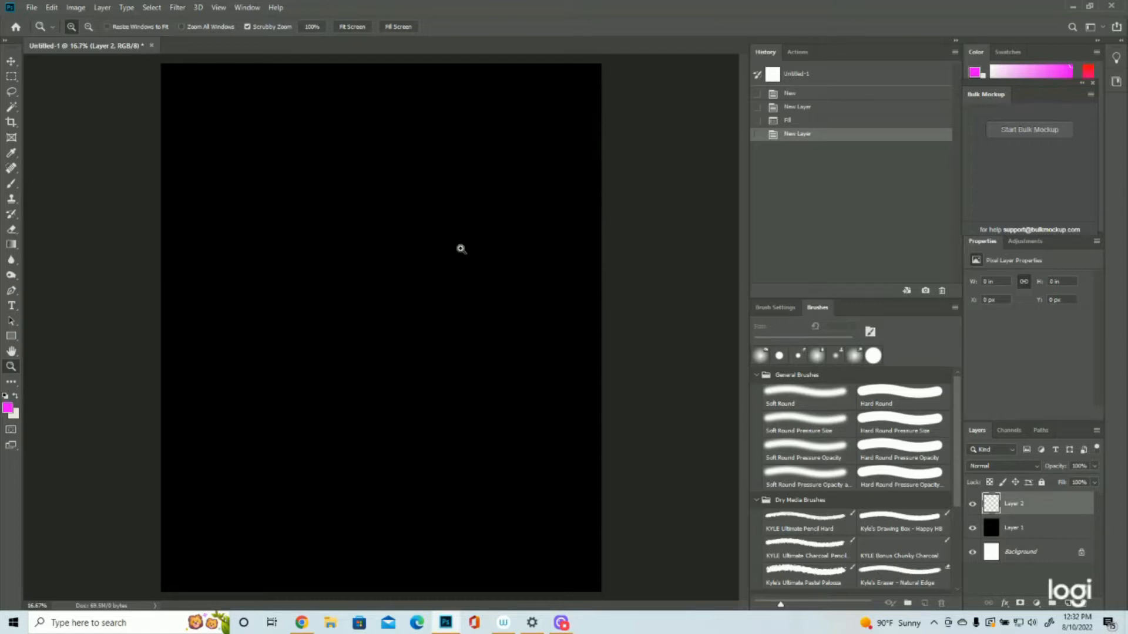
# - Brush the first purple oval eye near the canvas centre
pyautogui.click(12, 184)
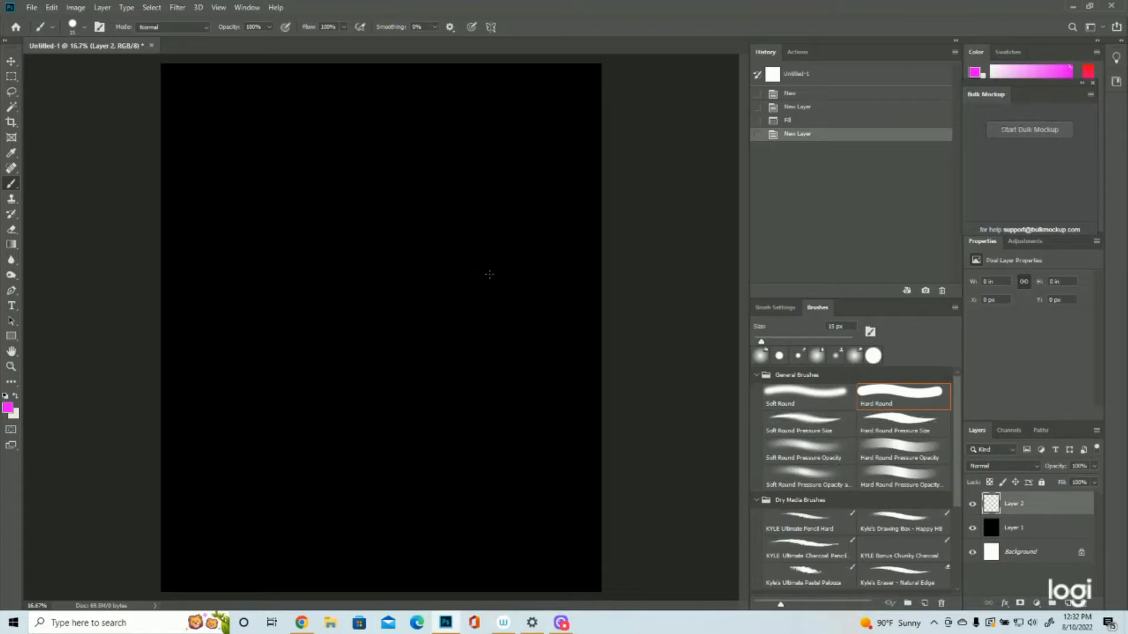
pyautogui.moveTo(404, 263)
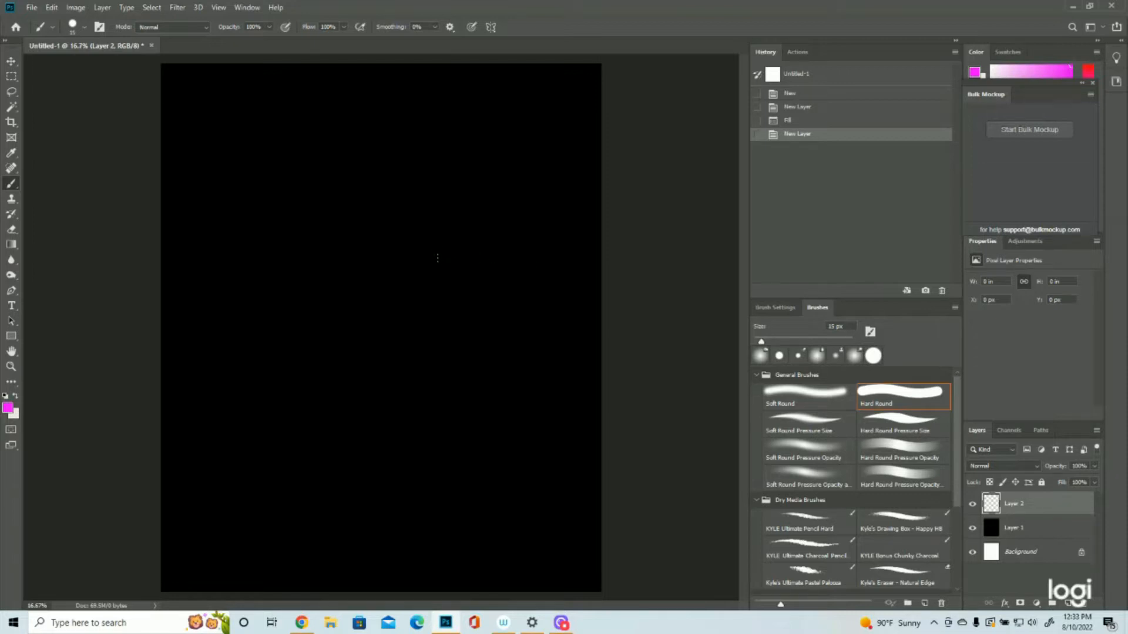
pyautogui.moveTo(437, 258); pyautogui.dragTo(450, 244)
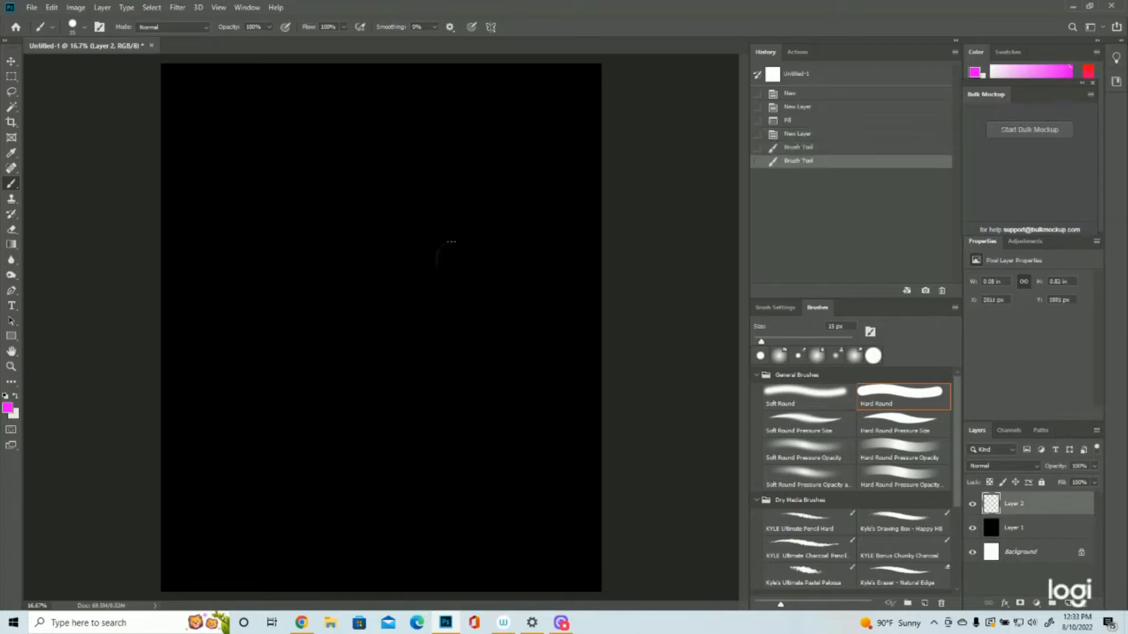
pyautogui.moveTo(435, 255); pyautogui.dragTo(468, 277)
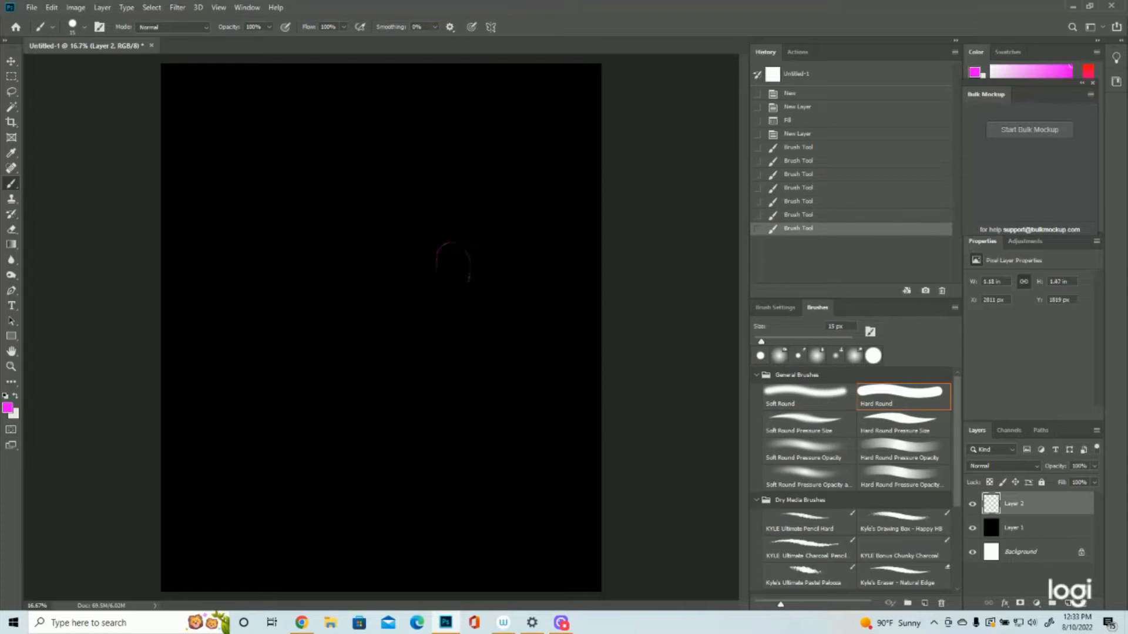
pyautogui.moveTo(446, 248); pyautogui.dragTo(457, 287)
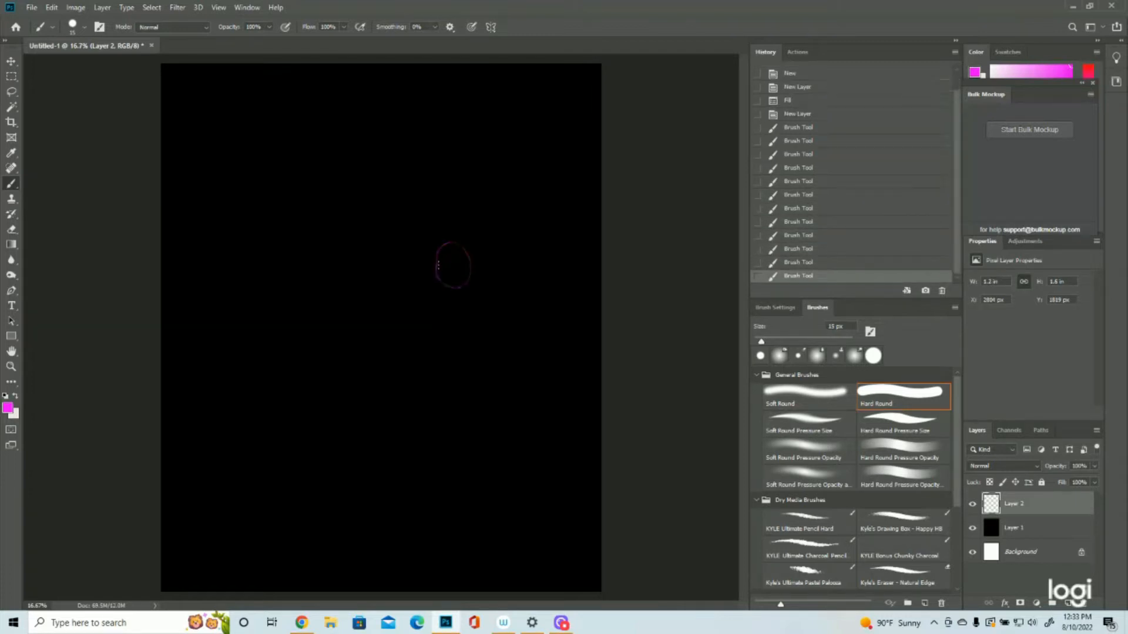
pyautogui.moveTo(438, 258); pyautogui.dragTo(467, 281)
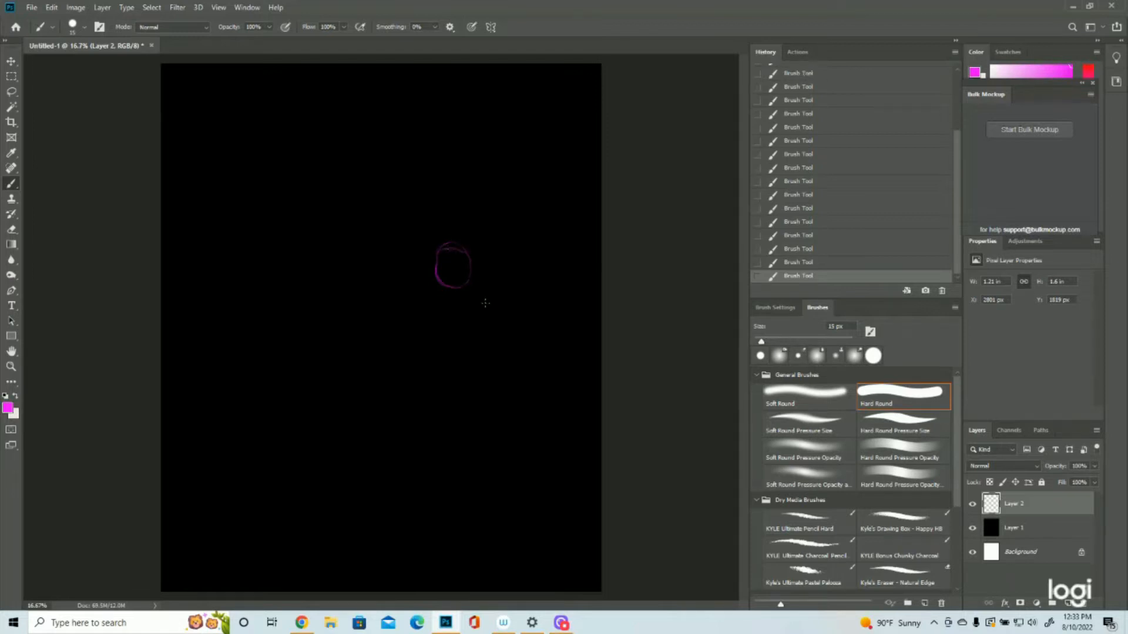
pyautogui.click(797, 247)
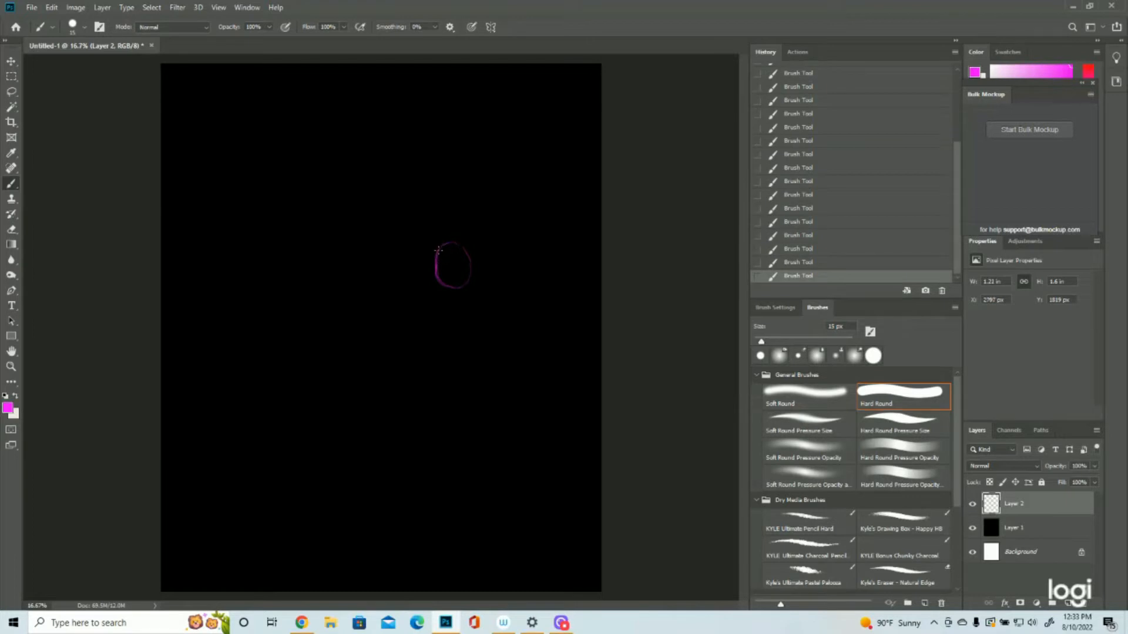
pyautogui.moveTo(437, 251); pyautogui.dragTo(471, 250)
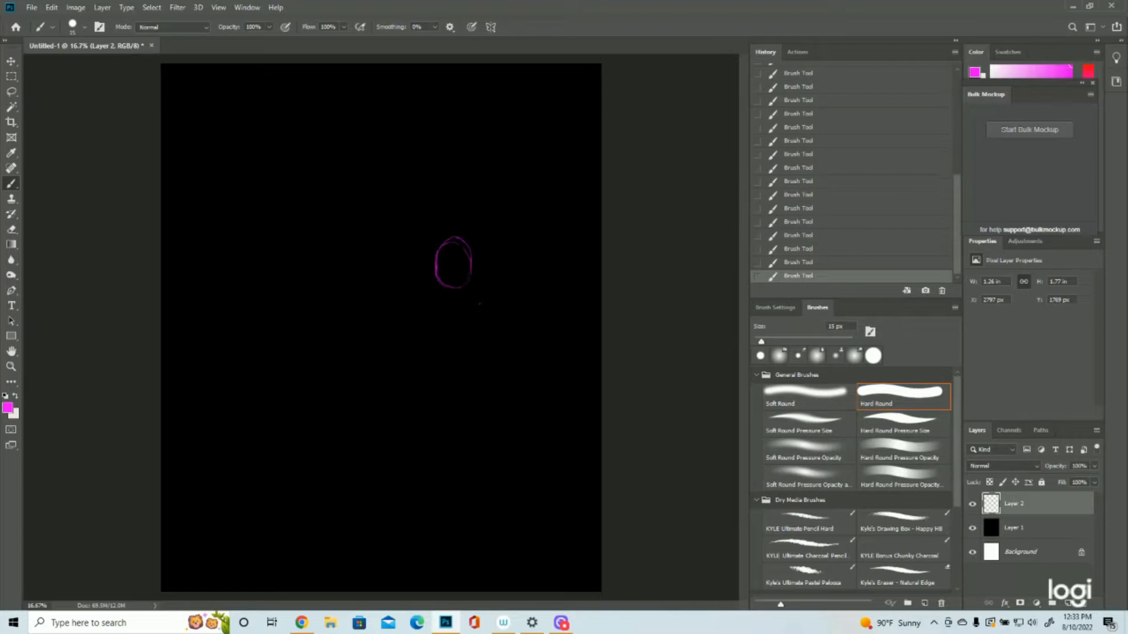
pyautogui.moveTo(291, 254)
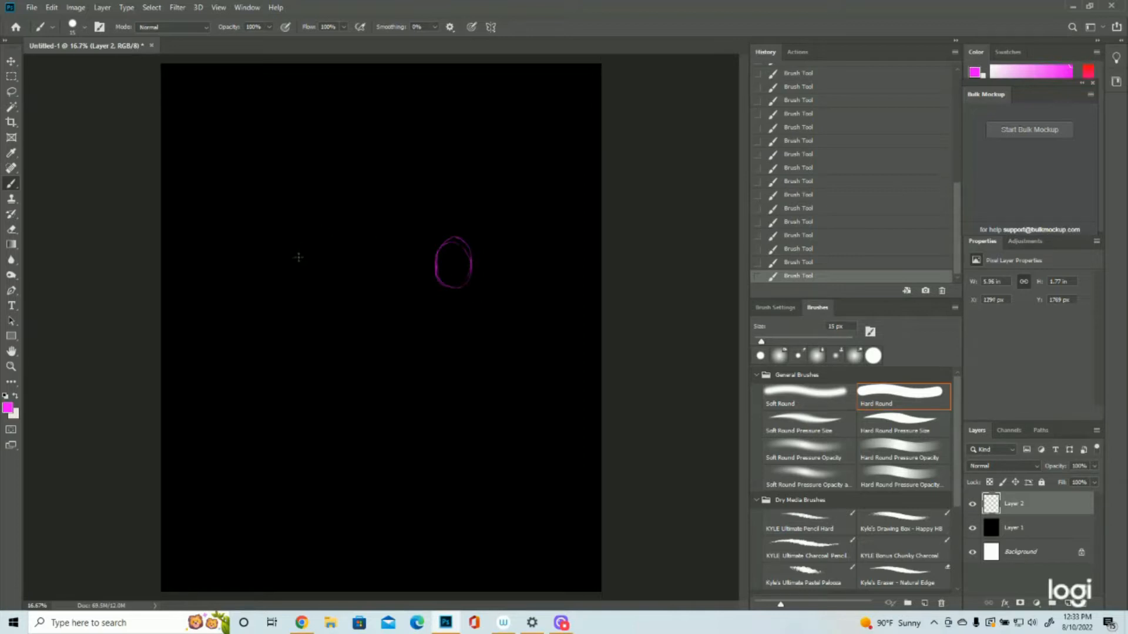
# - Brush the second oval eye to the left of the first
pyautogui.moveTo(293, 252); pyautogui.dragTo(291, 288)
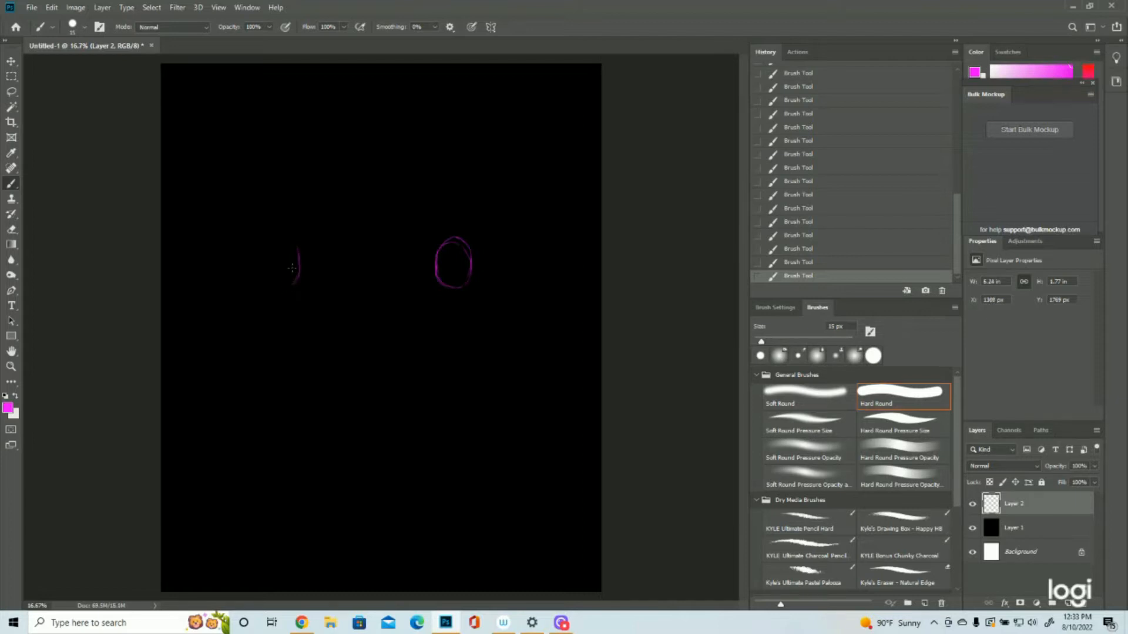
pyautogui.moveTo(291, 268); pyautogui.dragTo(280, 283)
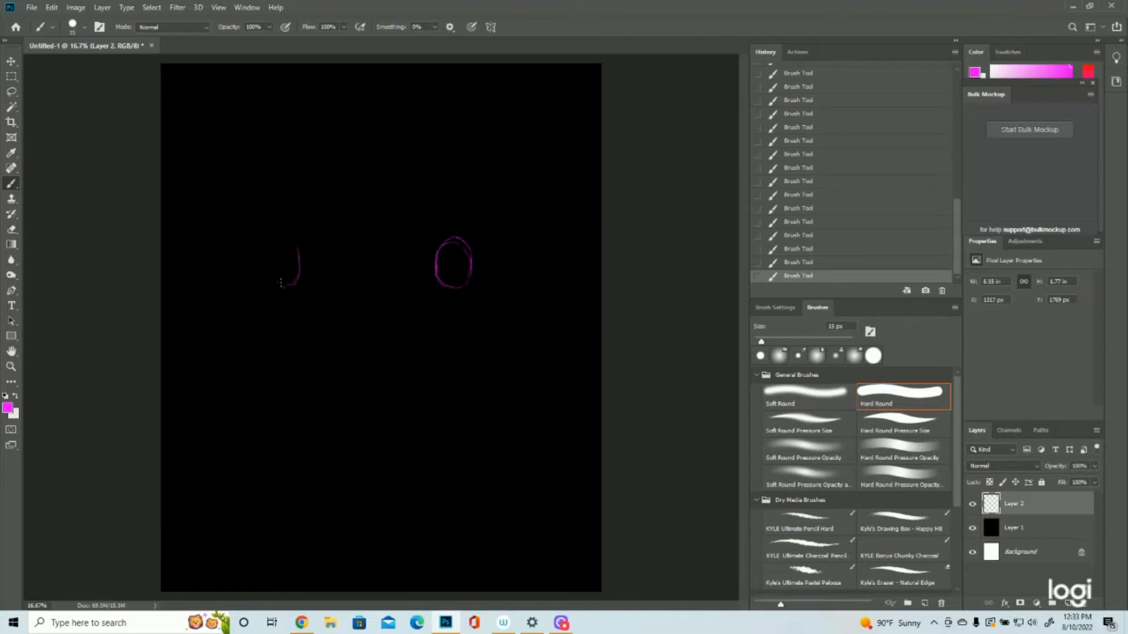
pyautogui.moveTo(292, 280); pyautogui.dragTo(270, 287)
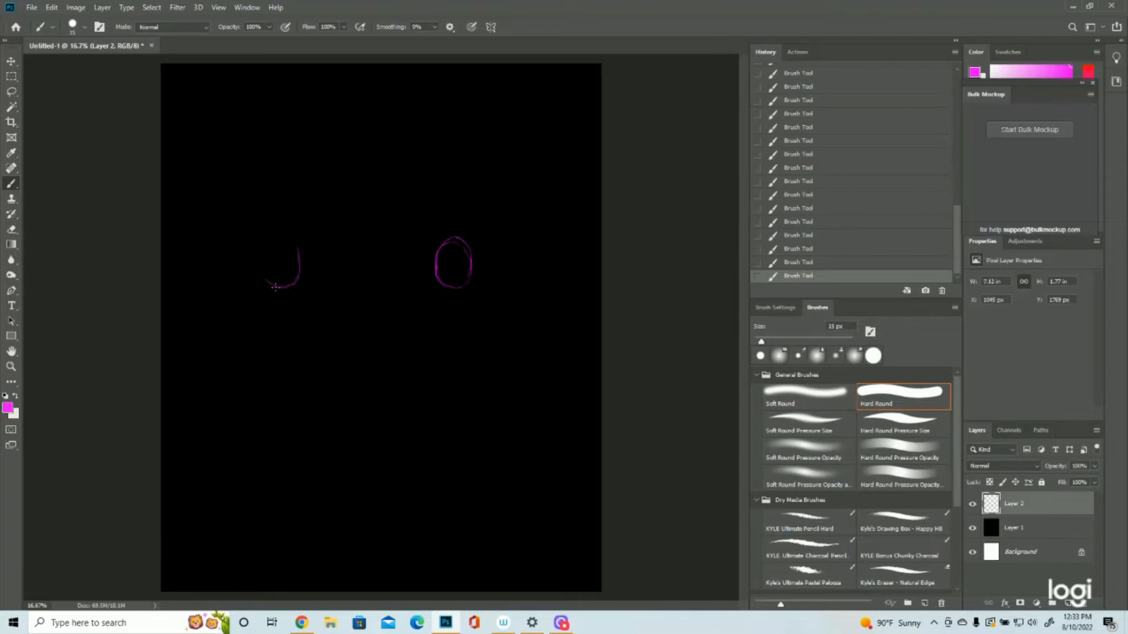
pyautogui.moveTo(288, 281); pyautogui.dragTo(270, 270)
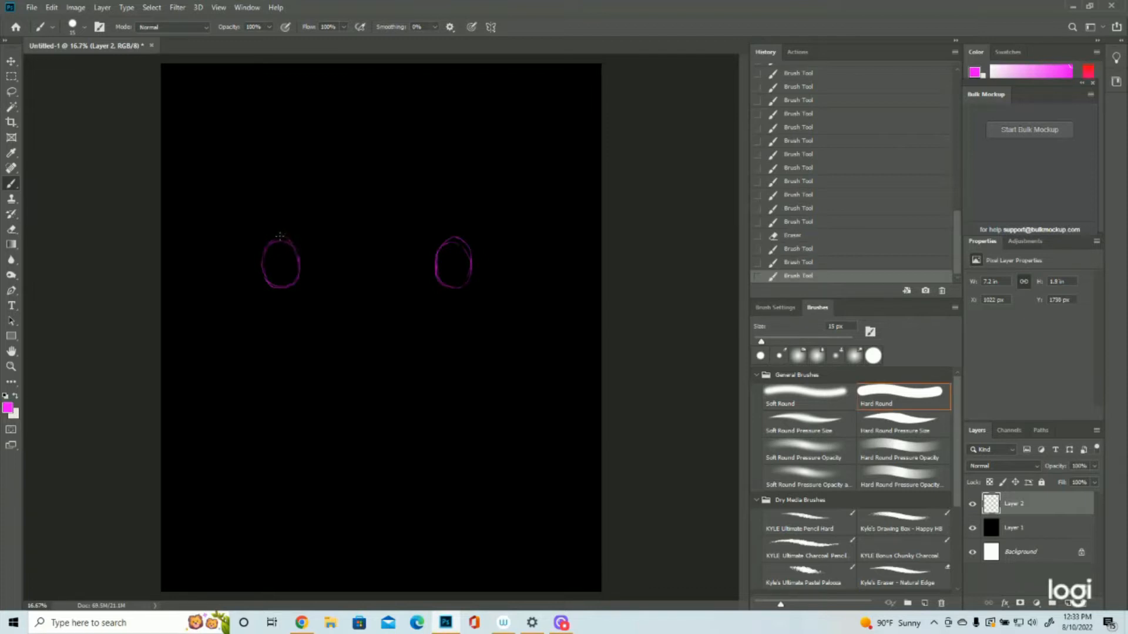
# - Sketch the nose and muzzle, then undo the lopsided left muzzle curve in History
pyautogui.moveTo(288, 248); pyautogui.dragTo(262, 251)
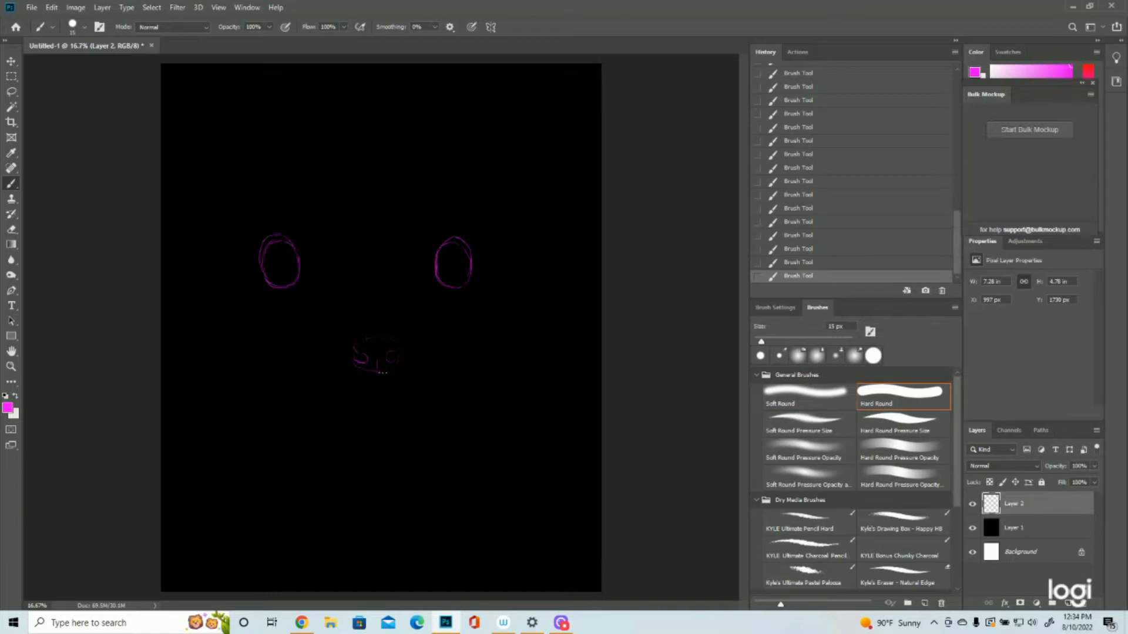
pyautogui.moveTo(433, 411)
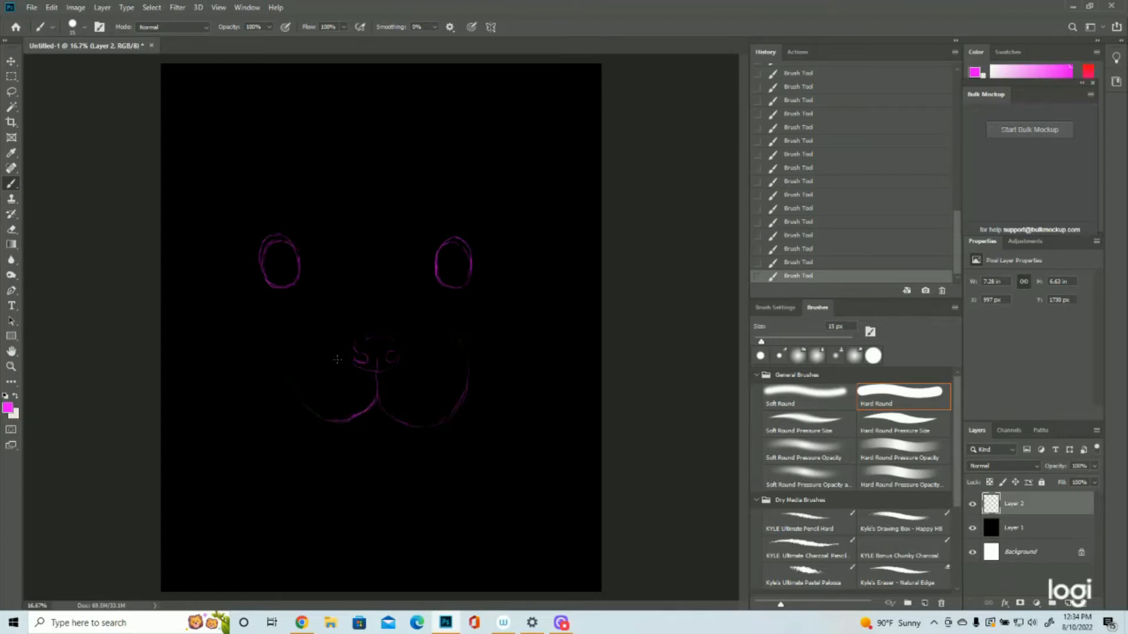
pyautogui.click(799, 168)
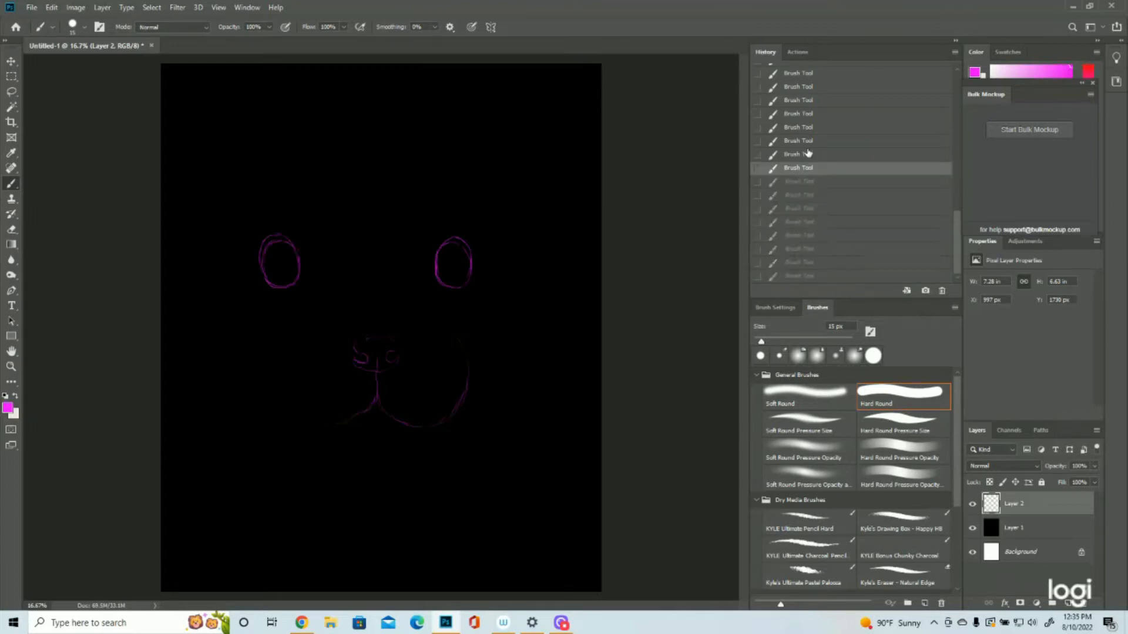
# - Brush the muzzle lobes and face sides, undoing the top-of-head stroke in History
pyautogui.click(797, 140)
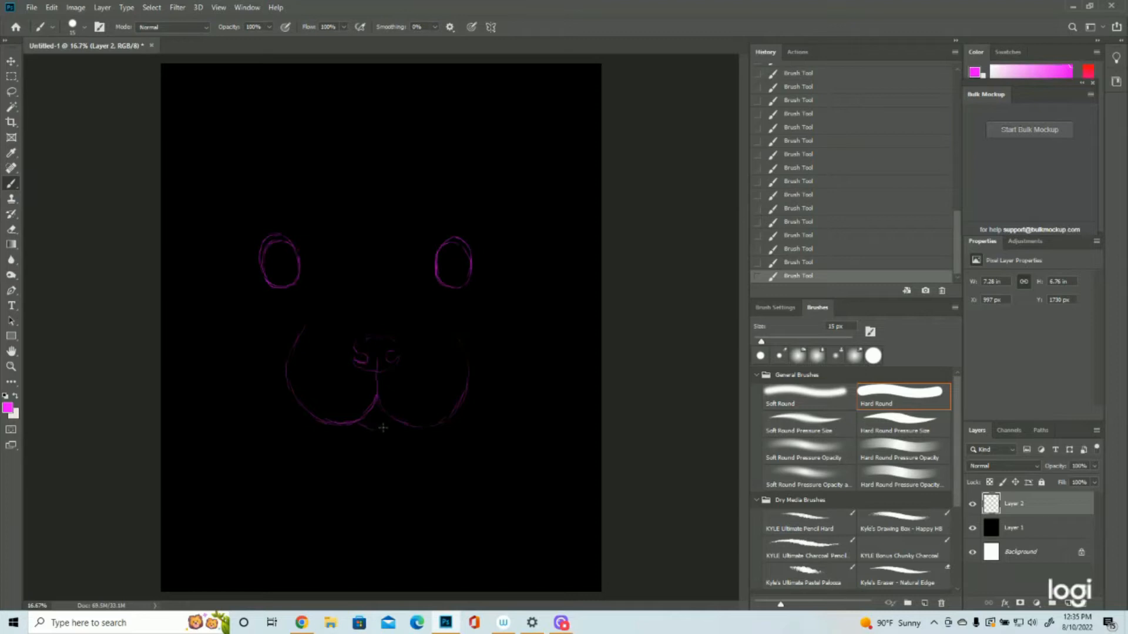
pyautogui.moveTo(334, 435)
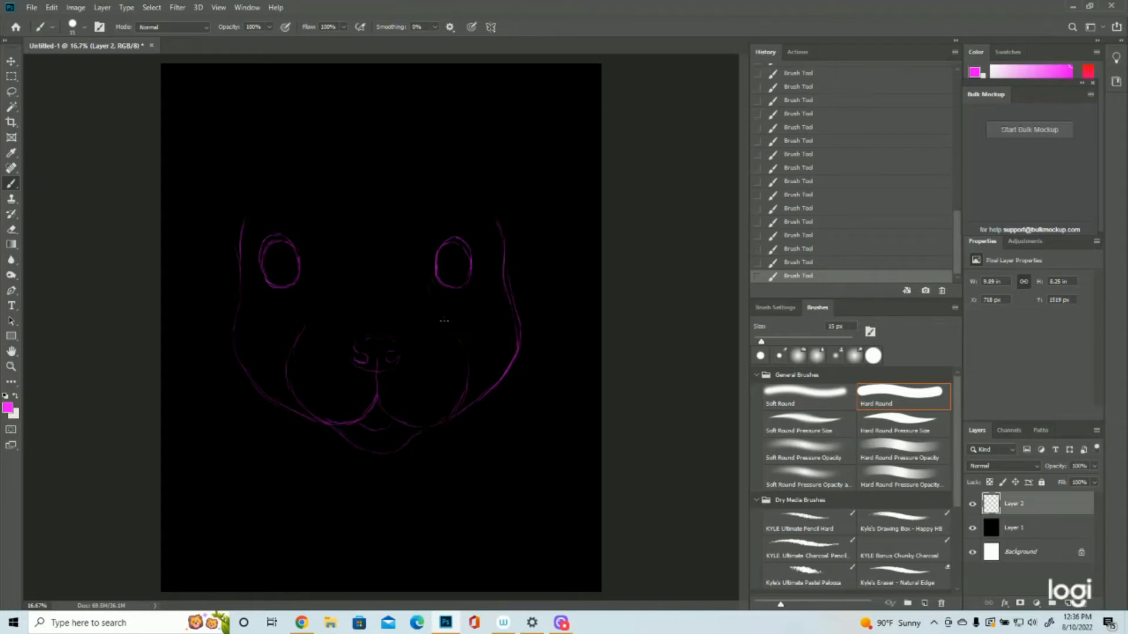
pyautogui.moveTo(274, 170)
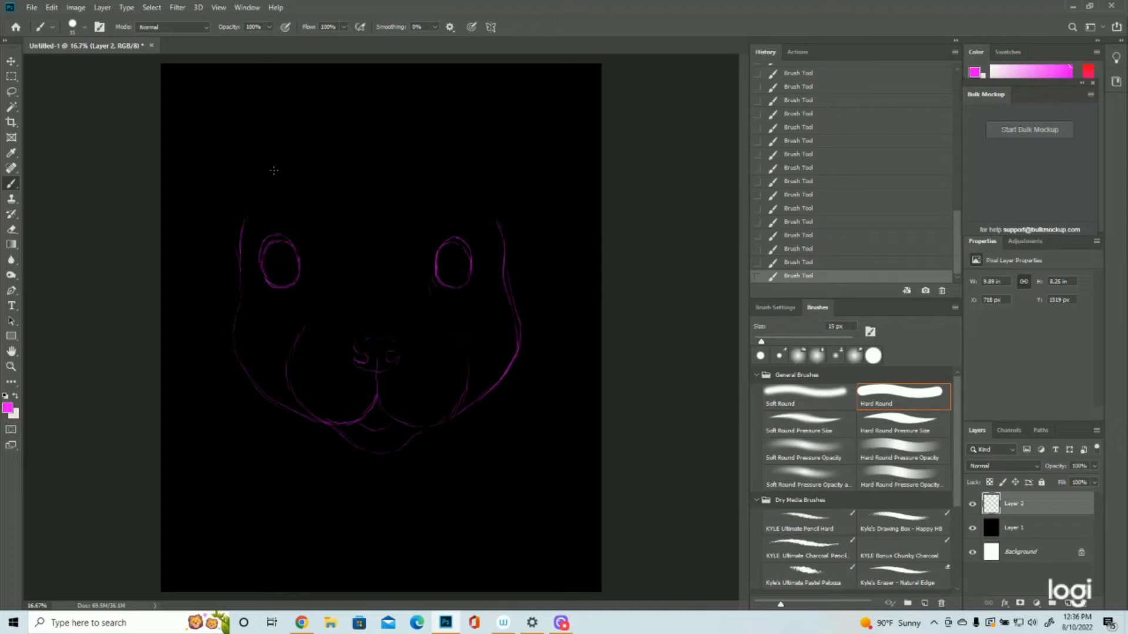
pyautogui.moveTo(274, 170); pyautogui.dragTo(320, 153)
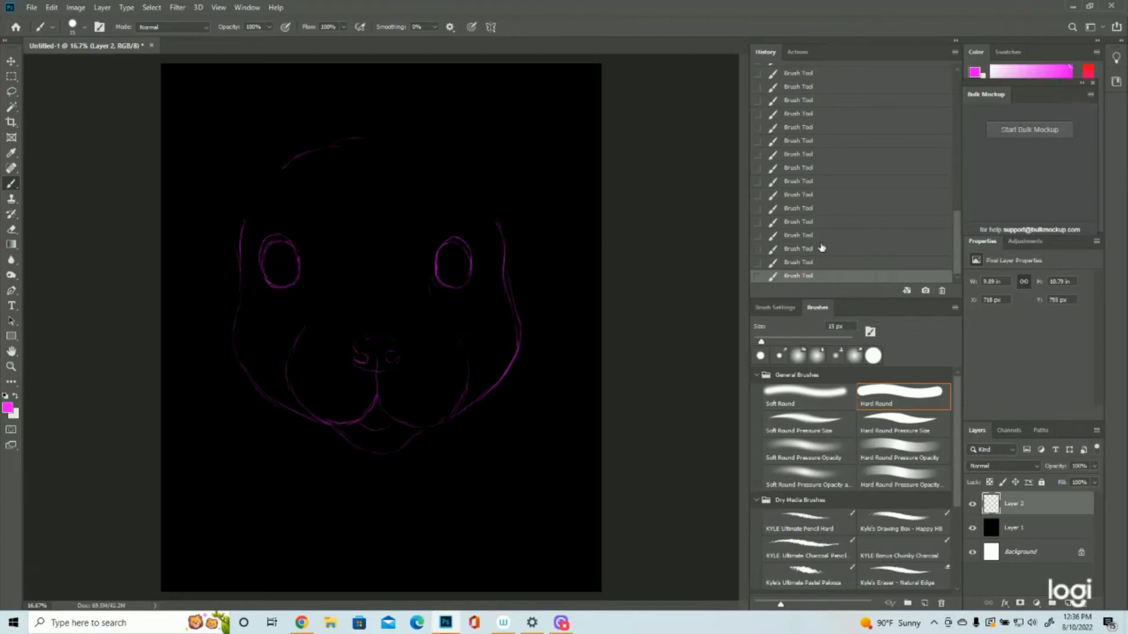
pyautogui.click(796, 194)
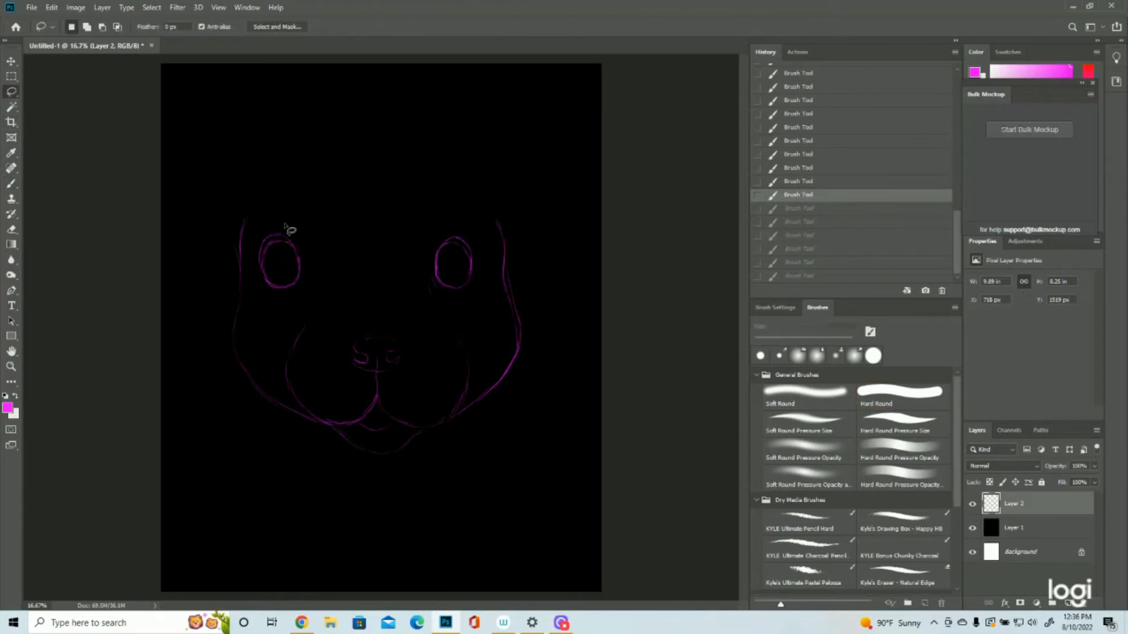
# - Lasso the upper eye area, nudge it with the Move tool and deselect
pyautogui.moveTo(295, 209); pyautogui.dragTo(468, 309)
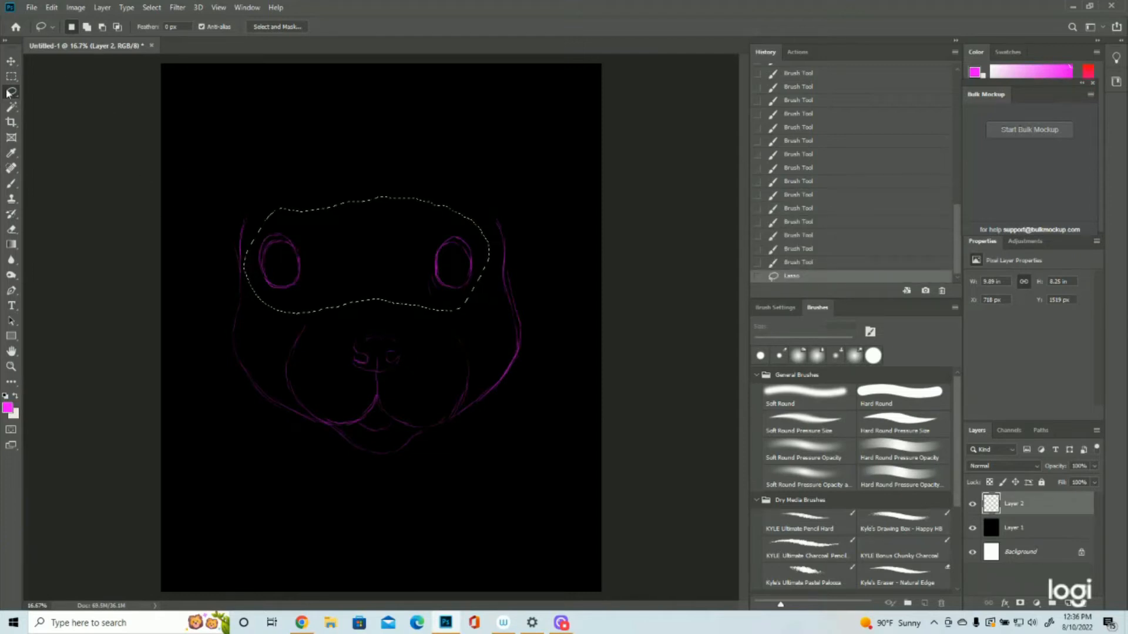
pyautogui.moveTo(12, 92)
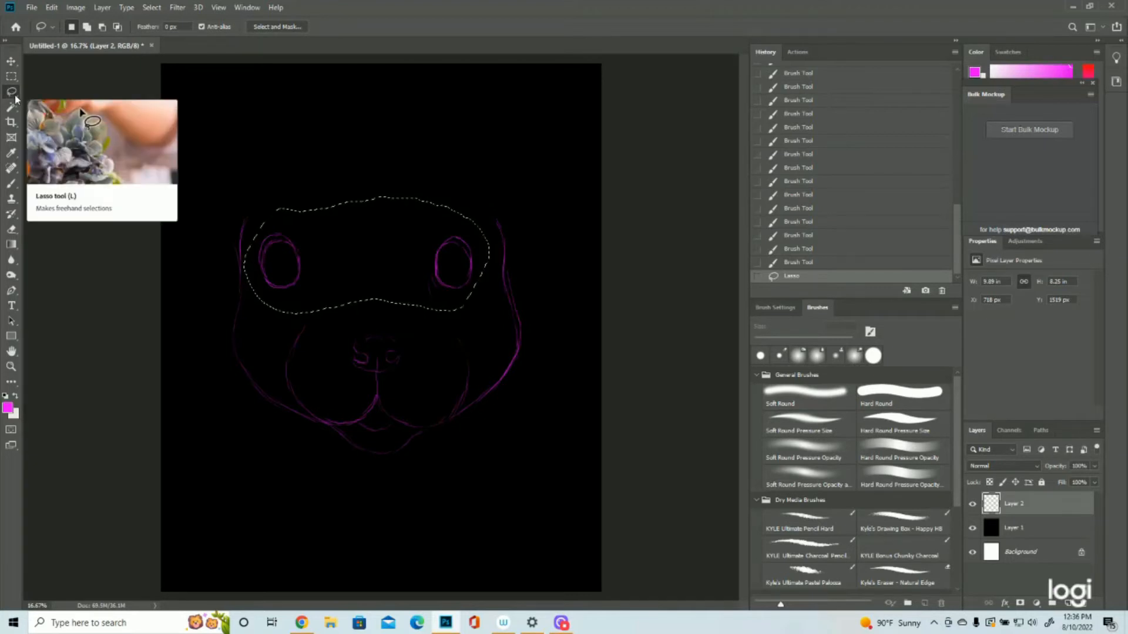
pyautogui.click(10, 64)
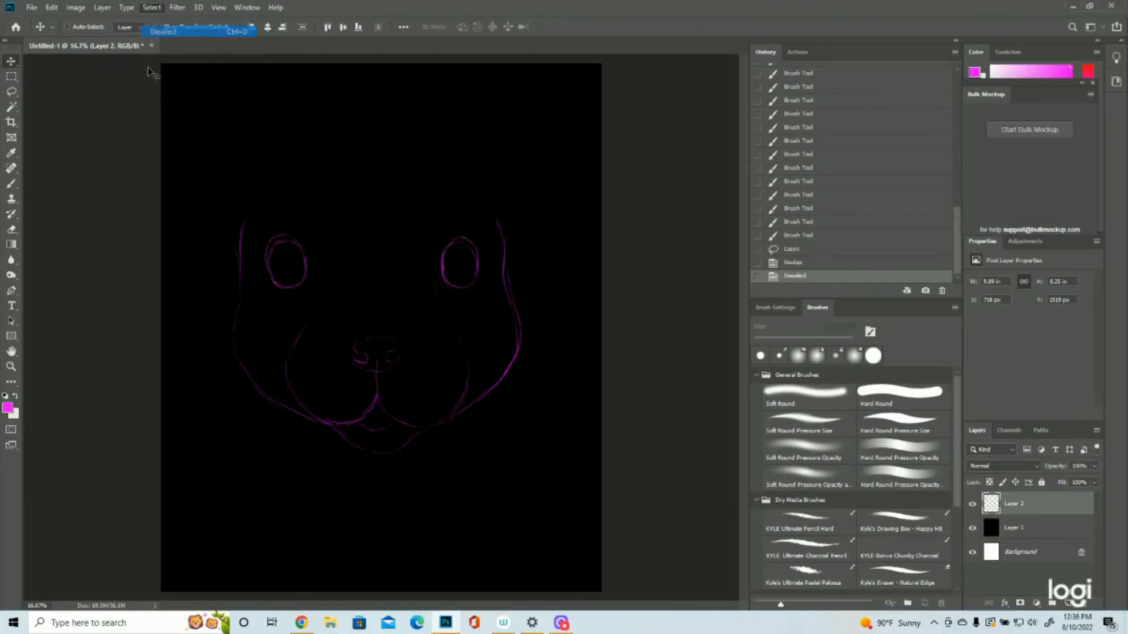
pyautogui.click(12, 168)
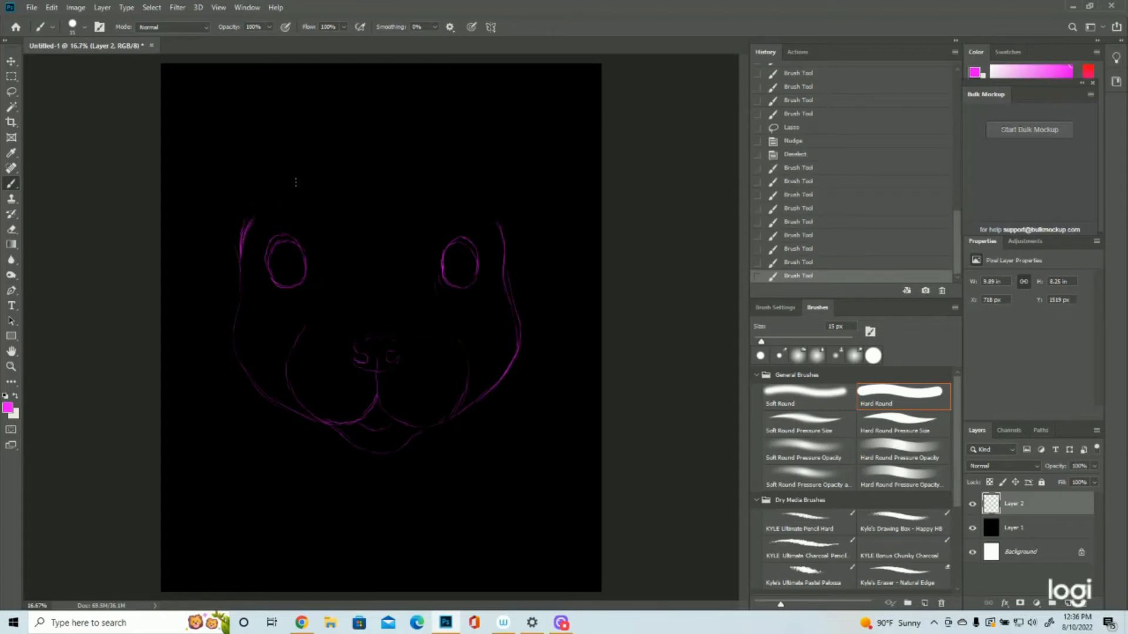
# - Draw the rounded head top, both pointed ears and the left eyebrow, erasing stray marks
pyautogui.moveTo(295, 182); pyautogui.dragTo(416, 167)
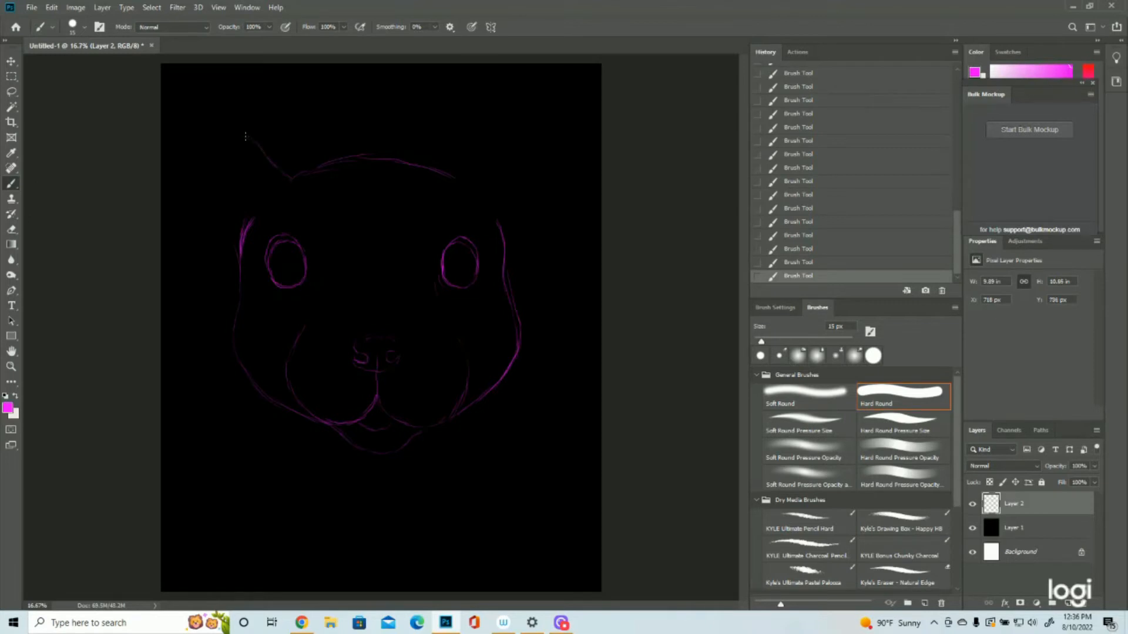
pyautogui.moveTo(245, 136); pyautogui.dragTo(219, 232)
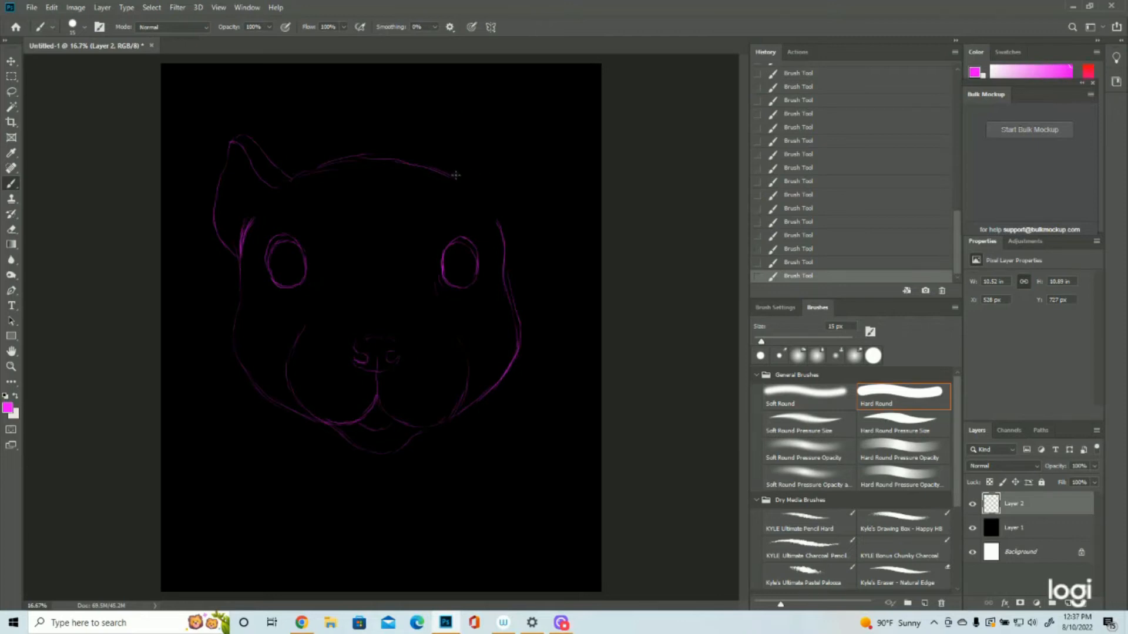
pyautogui.moveTo(456, 175); pyautogui.dragTo(485, 138)
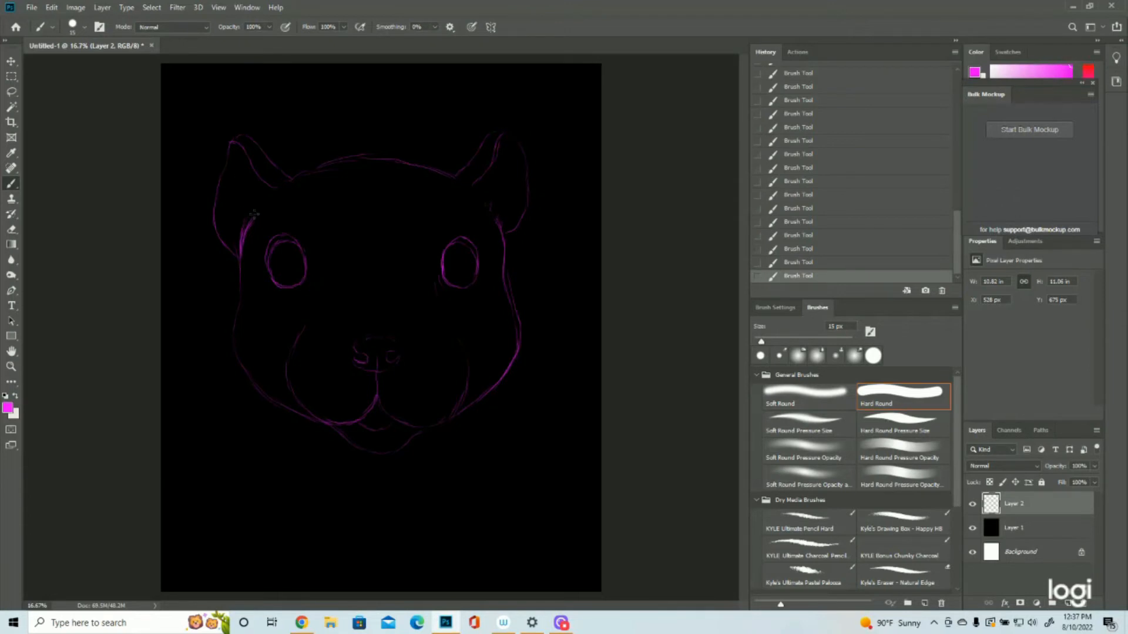
pyautogui.moveTo(250, 209); pyautogui.dragTo(237, 248)
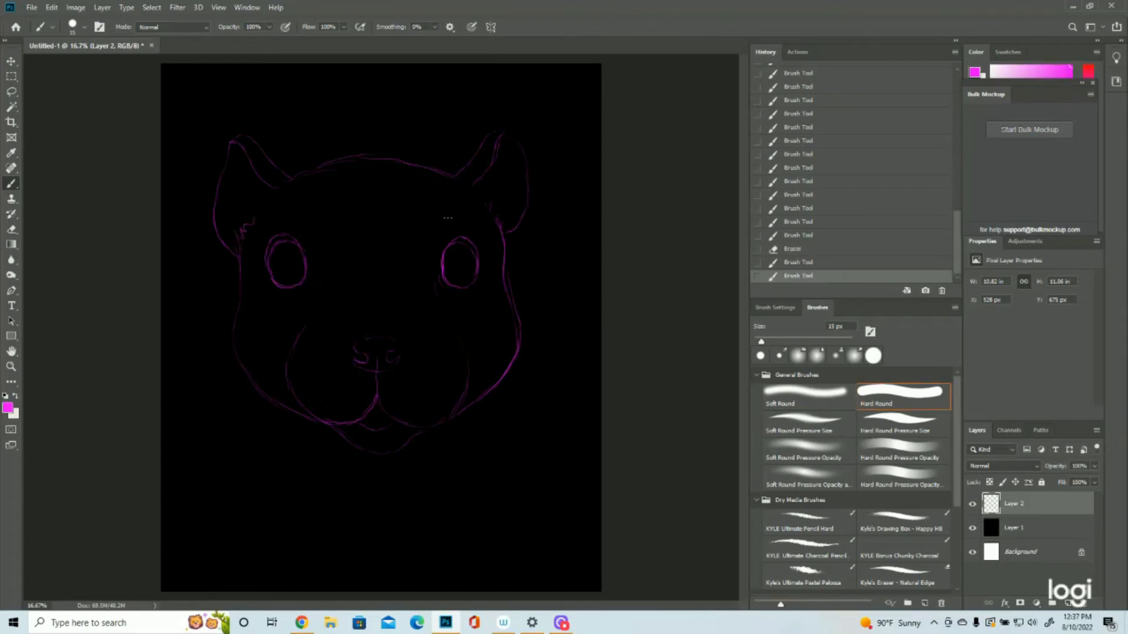
pyautogui.moveTo(447, 223); pyautogui.dragTo(489, 237)
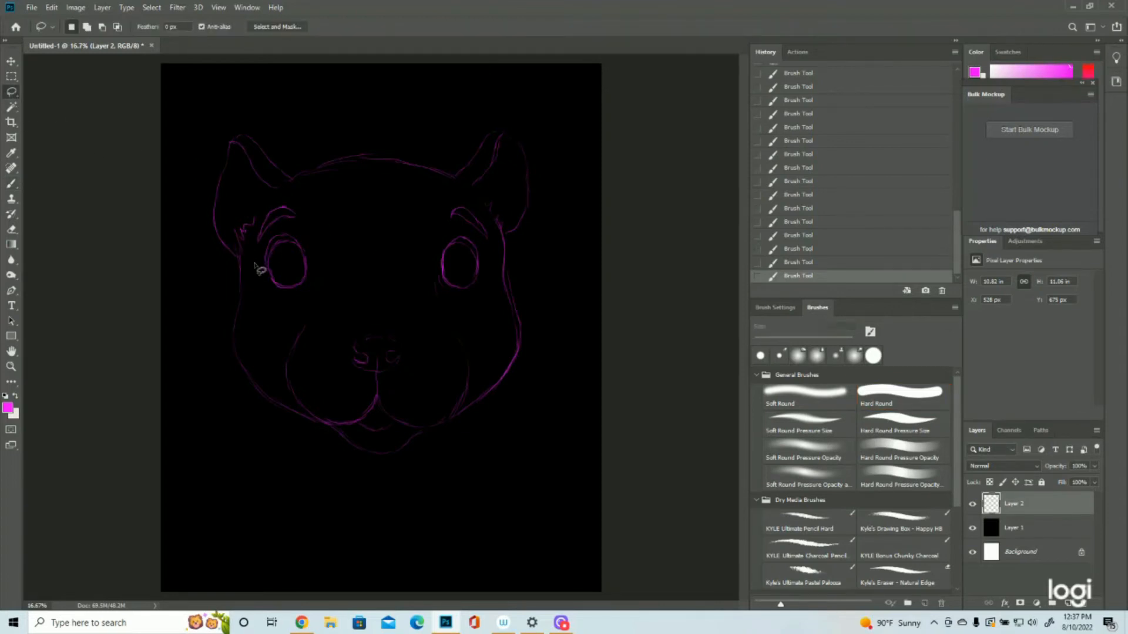
# - Lasso the right eye and eyebrow and nudge them toward the face centre
pyautogui.moveTo(255, 267); pyautogui.dragTo(328, 305)
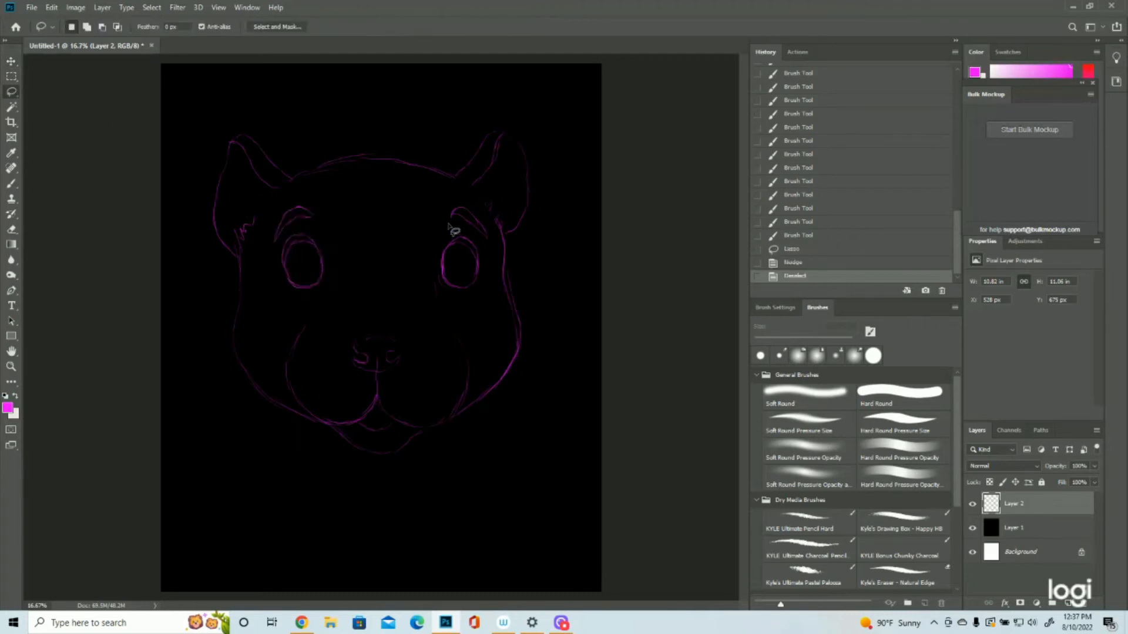
pyautogui.moveTo(453, 226); pyautogui.dragTo(457, 325)
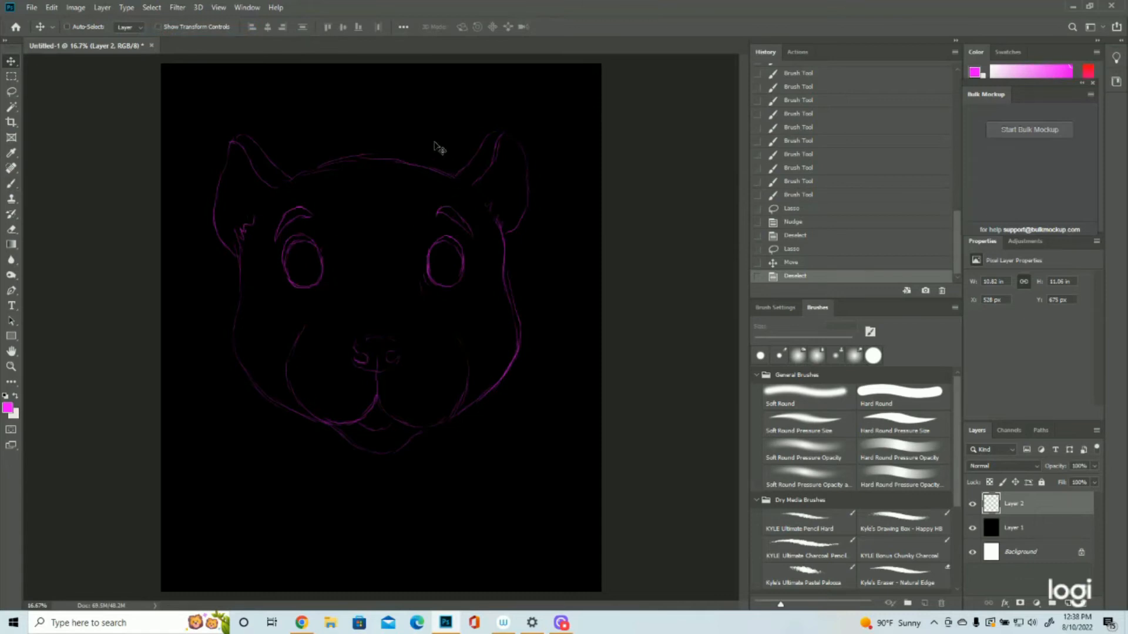
pyautogui.moveTo(444, 502)
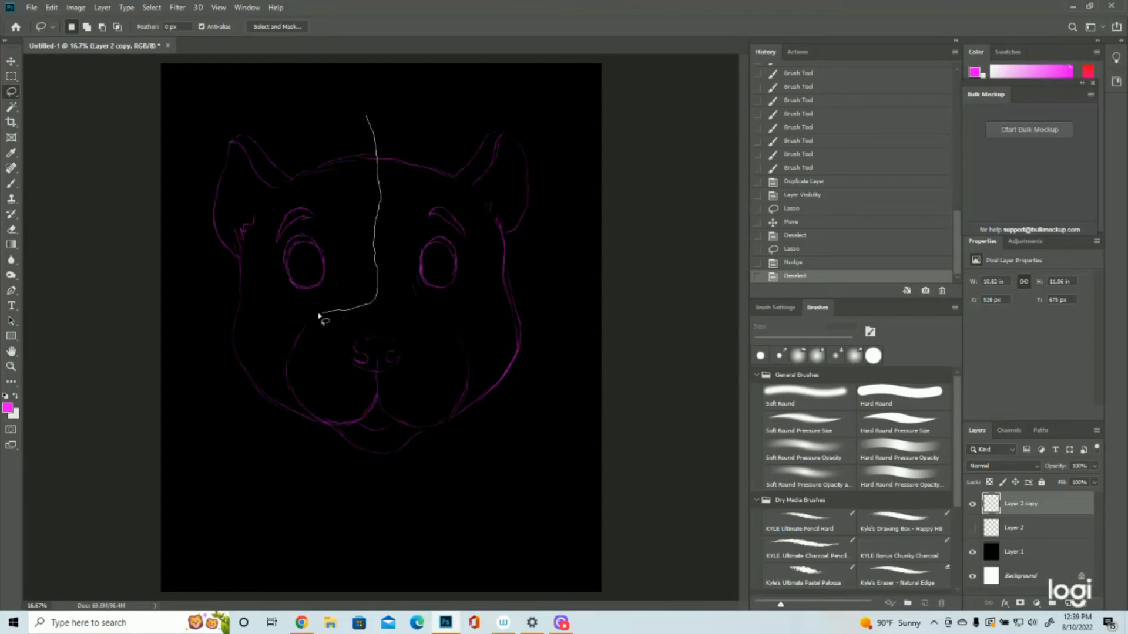
# - Lasso the left half of the head and push it inward on the duplicated layer
pyautogui.moveTo(324, 319); pyautogui.dragTo(288, 359)
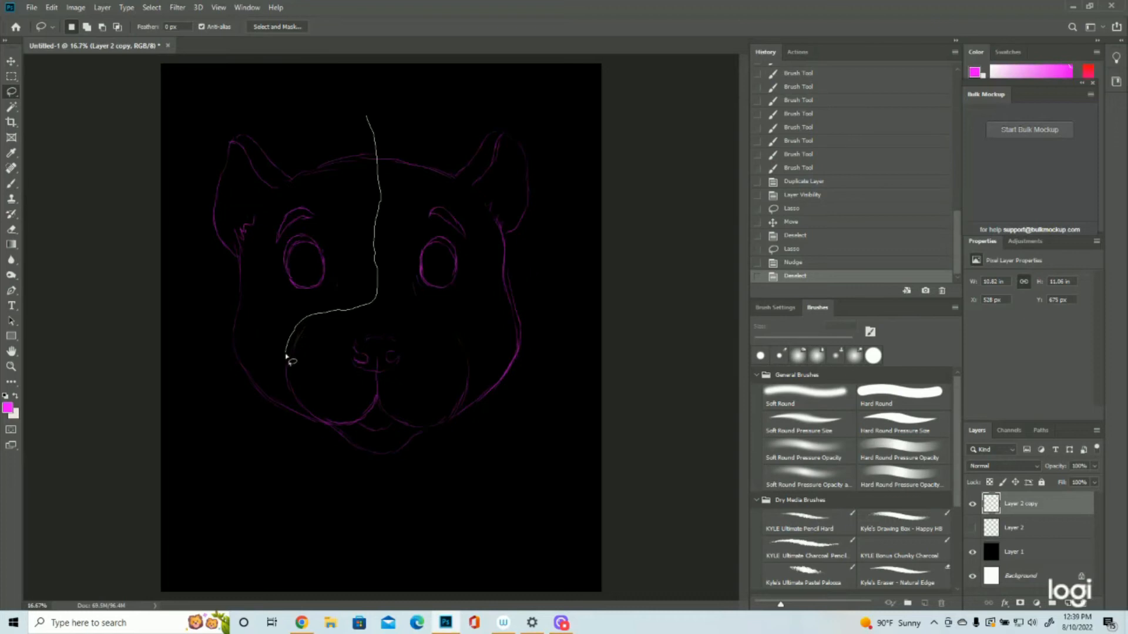
pyautogui.moveTo(288, 358); pyautogui.dragTo(332, 437)
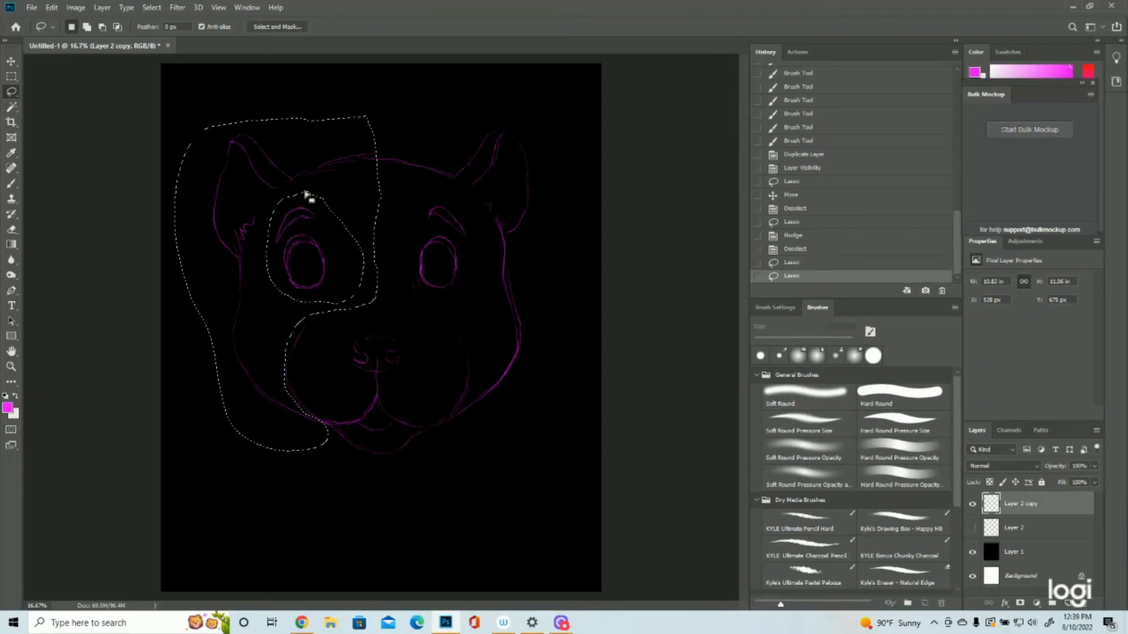
pyautogui.click(12, 61)
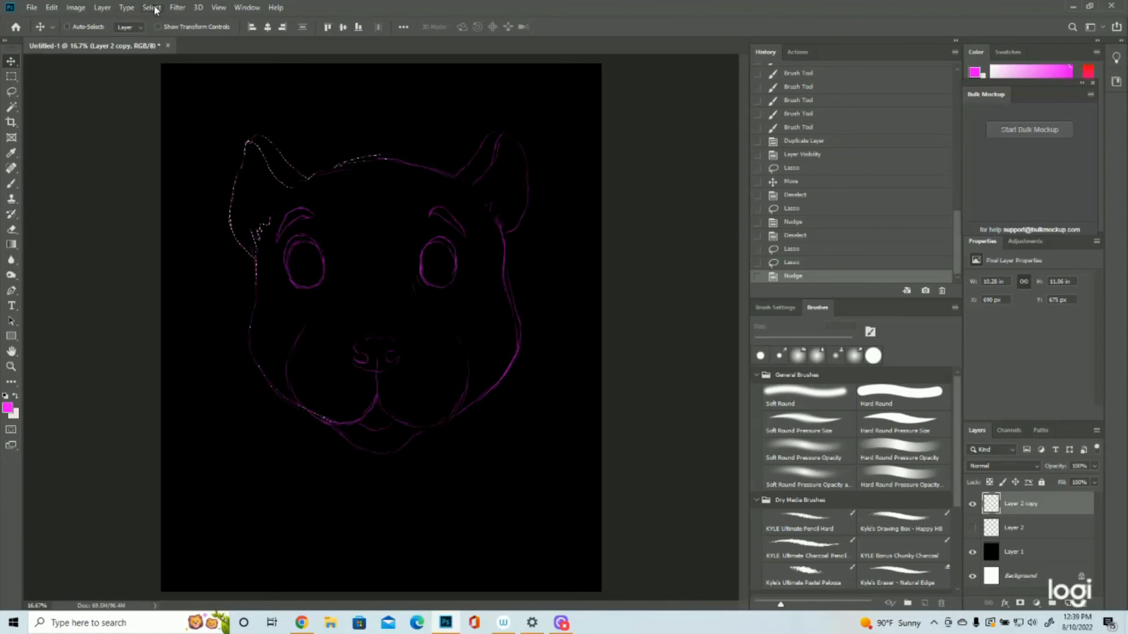
pyautogui.click(152, 7)
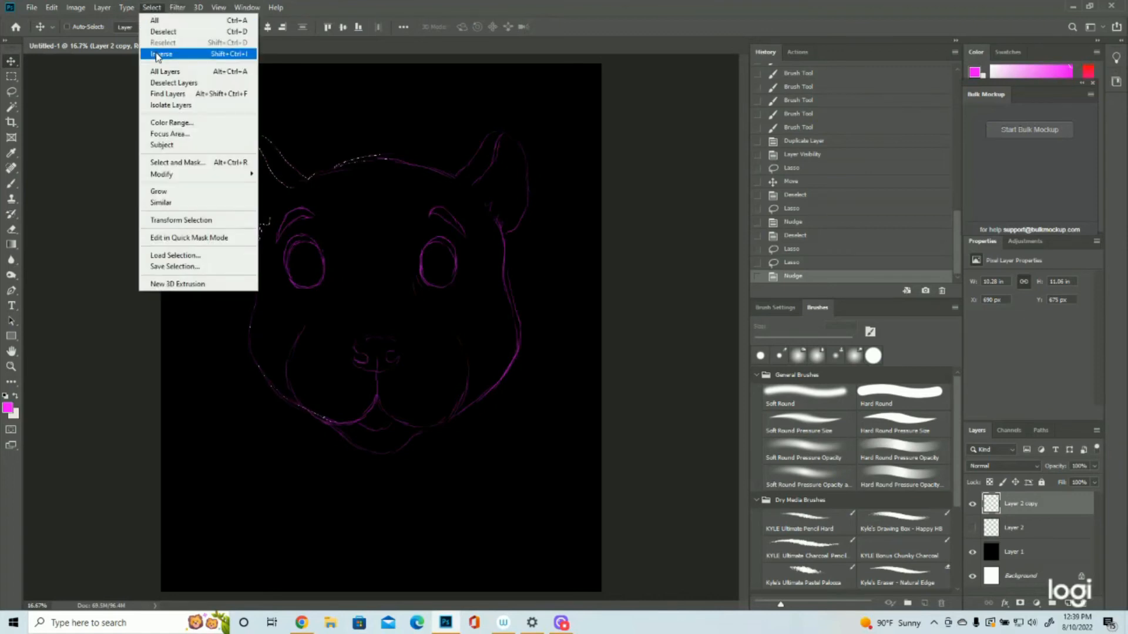
pyautogui.click(161, 53)
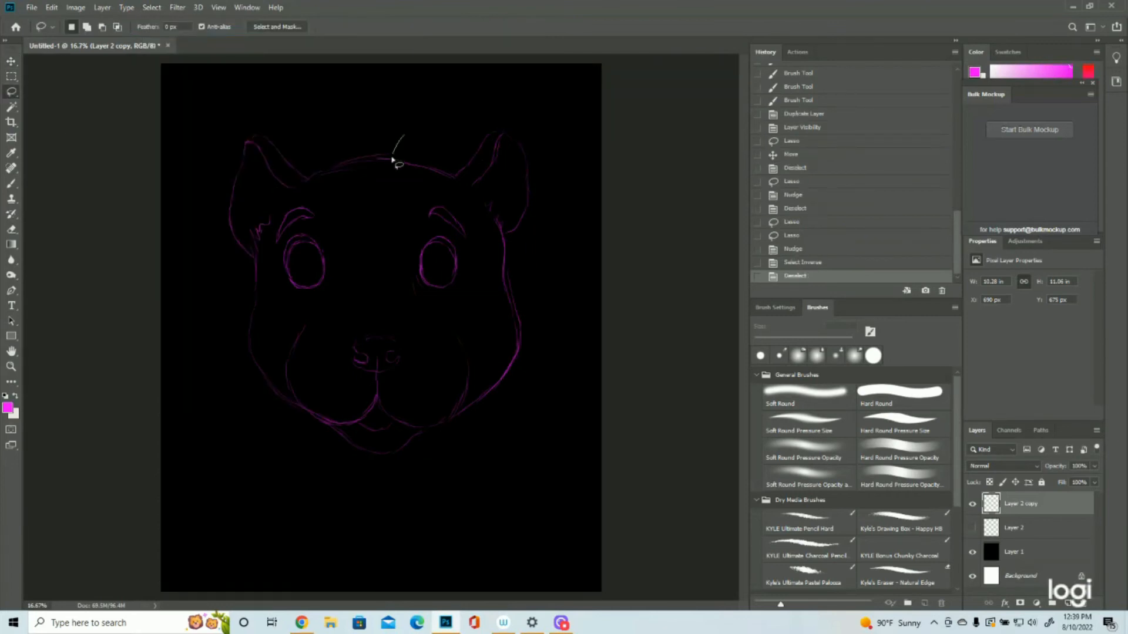
# - Lasso the right side of the head, push it inward and deselect
pyautogui.moveTo(393, 156); pyautogui.dragTo(478, 338)
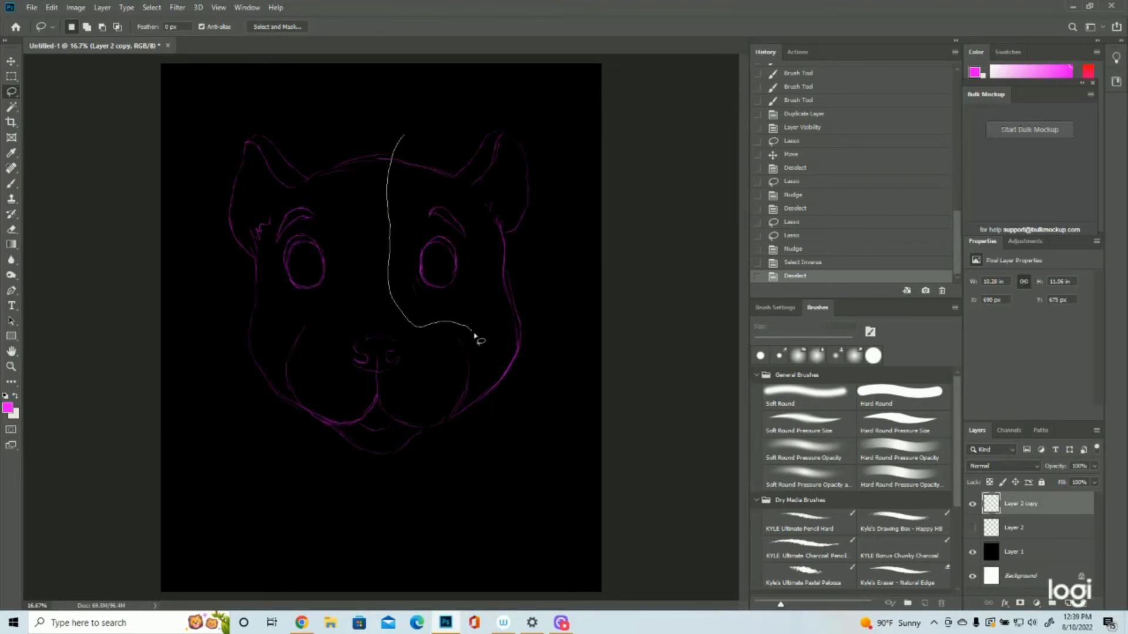
pyautogui.moveTo(478, 338); pyautogui.dragTo(576, 216)
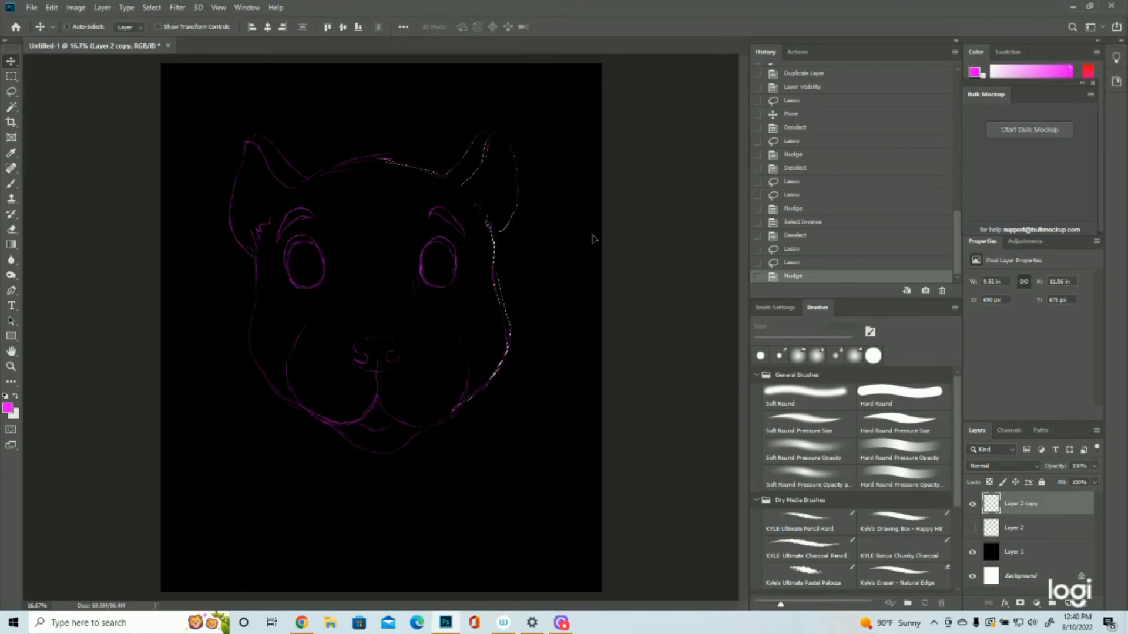
pyautogui.click(151, 7)
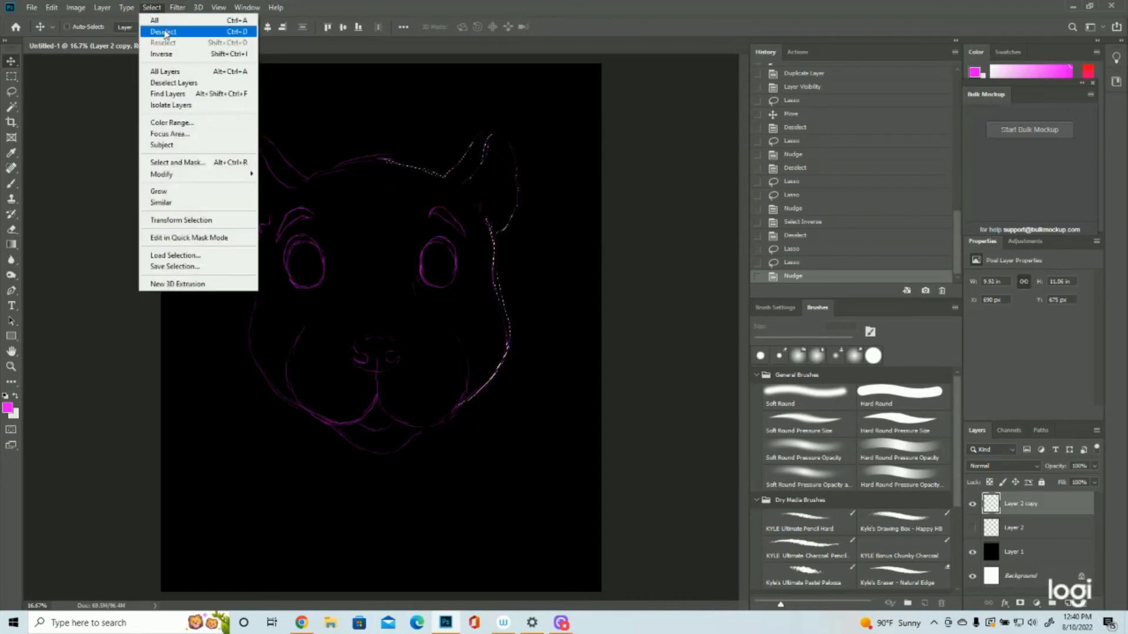
pyautogui.click(162, 31)
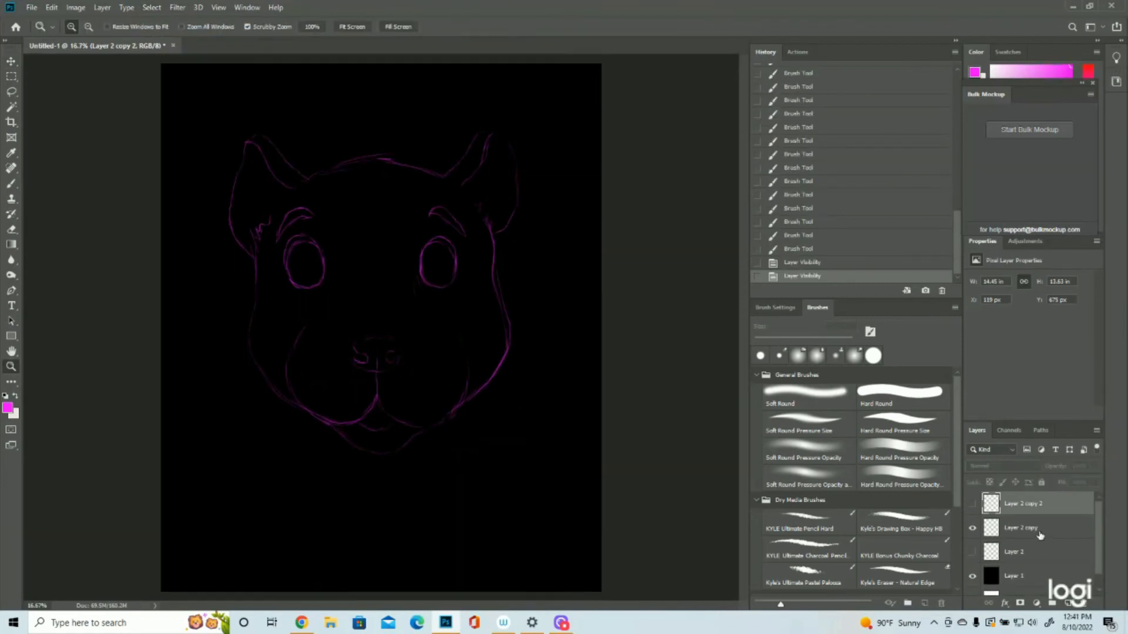
# - On Layer 2 copy, lasso the lower face and squeeze the jaw narrower and shorter, then deselect
pyautogui.click(1021, 527)
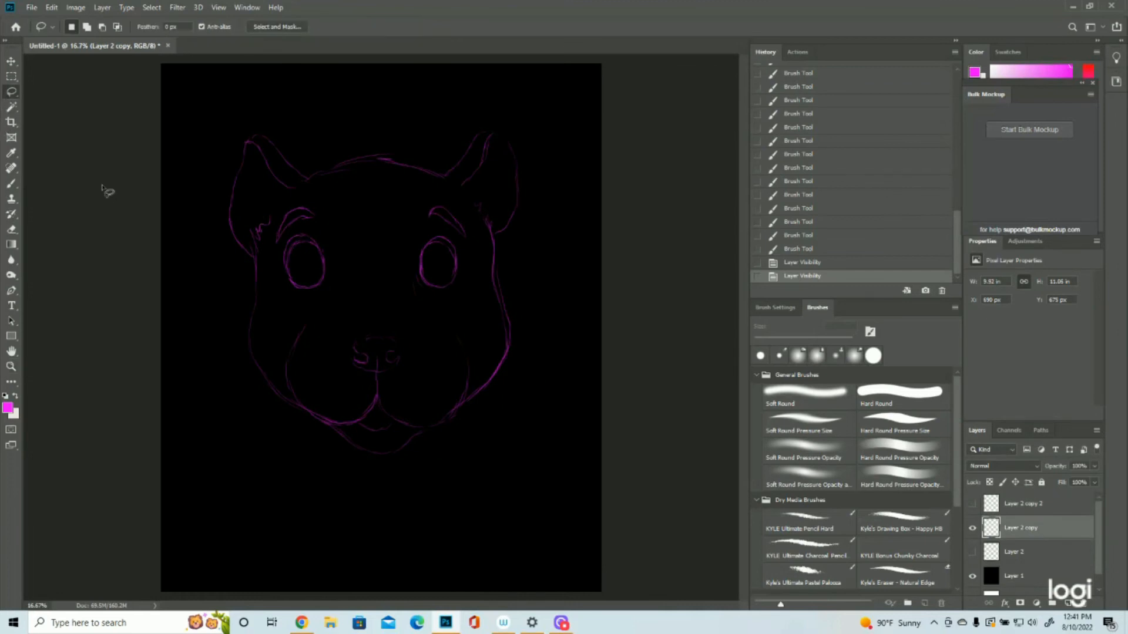
pyautogui.moveTo(223, 299); pyautogui.dragTo(332, 302)
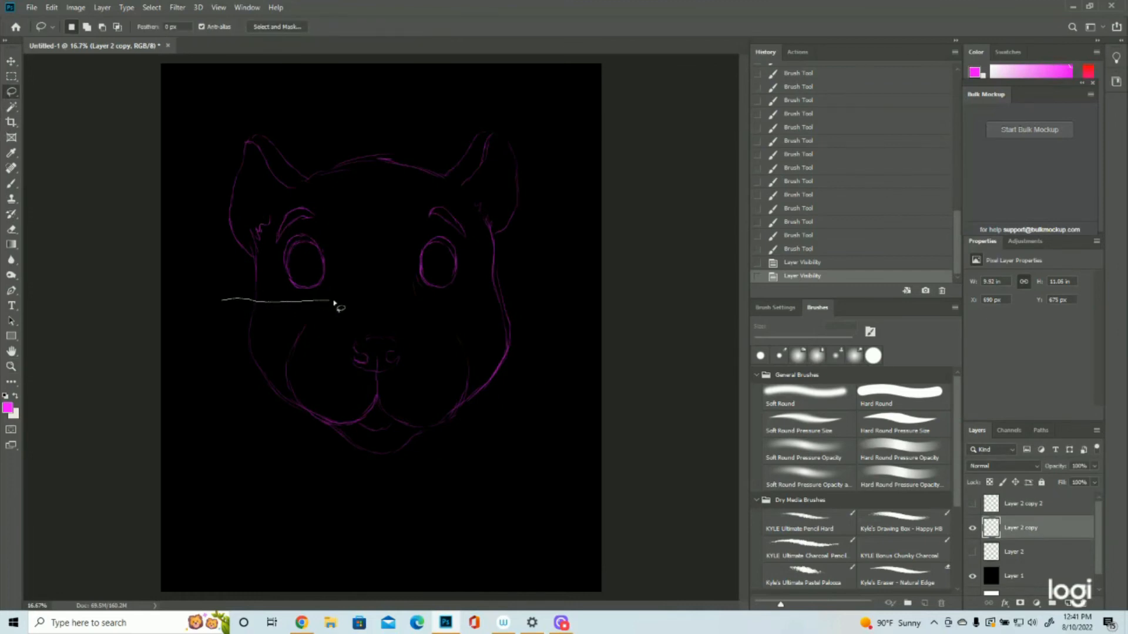
pyautogui.moveTo(335, 302); pyautogui.dragTo(230, 367)
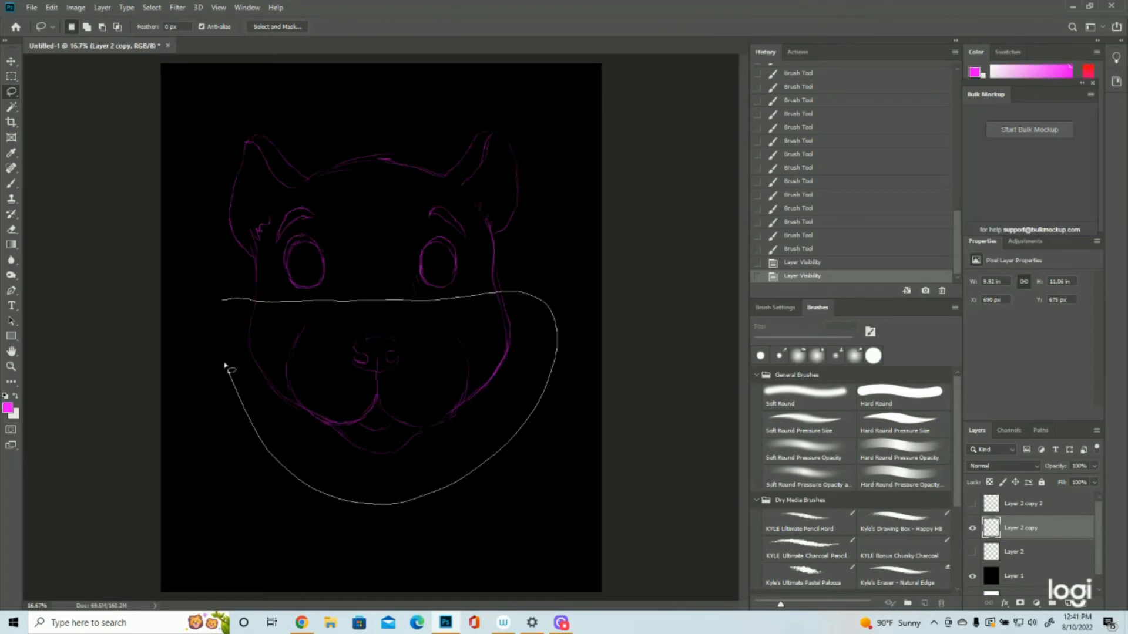
pyautogui.click(227, 365)
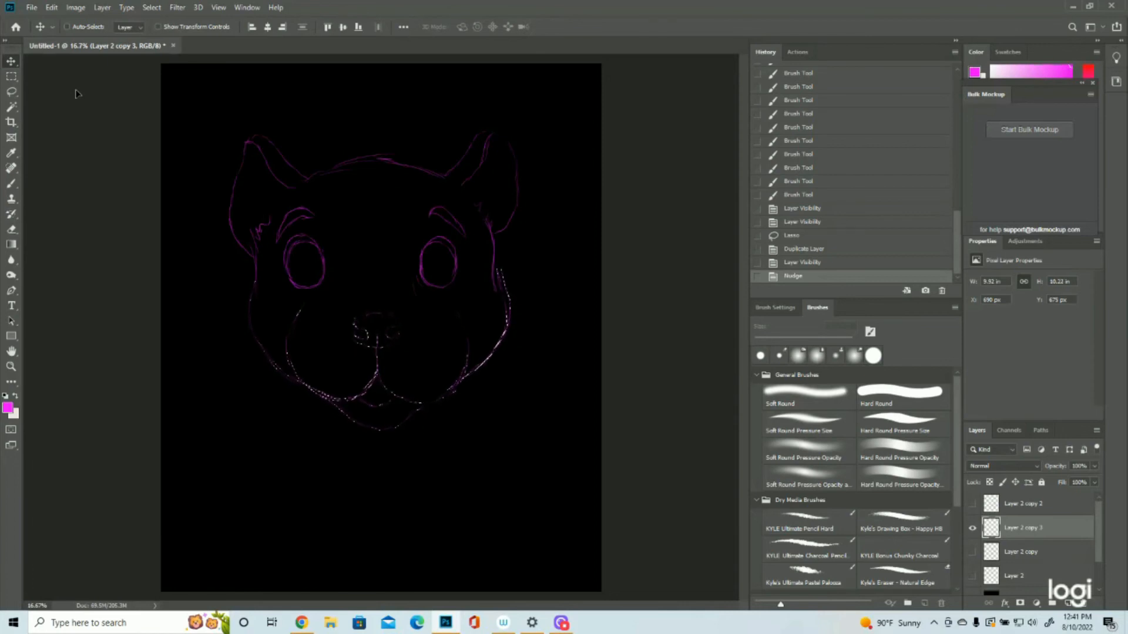
pyautogui.click(152, 7)
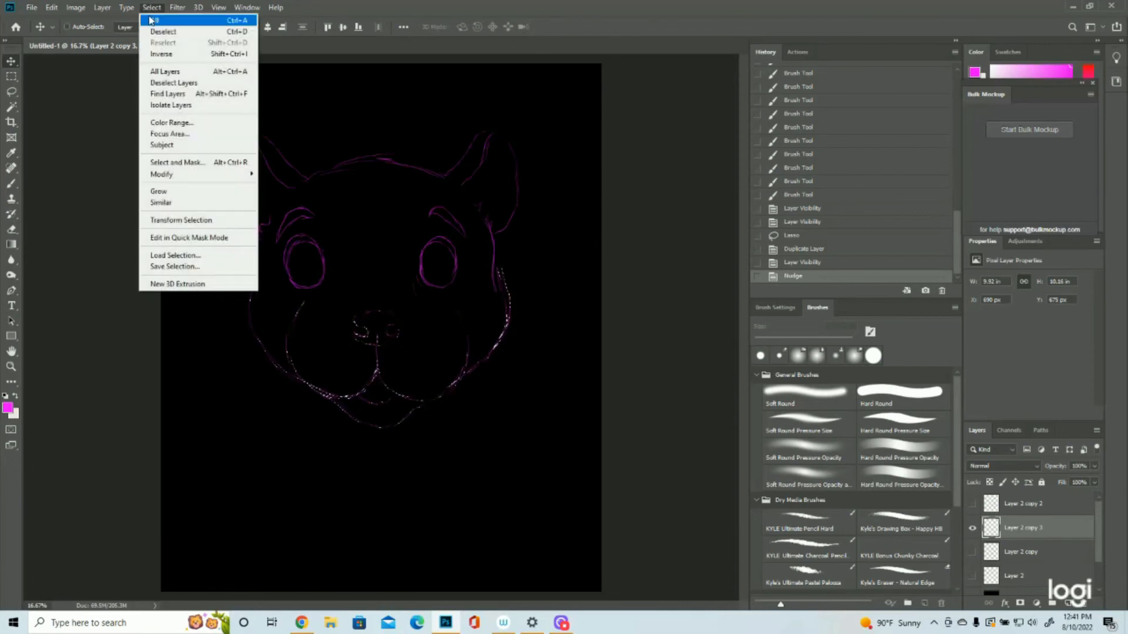
pyautogui.click(163, 31)
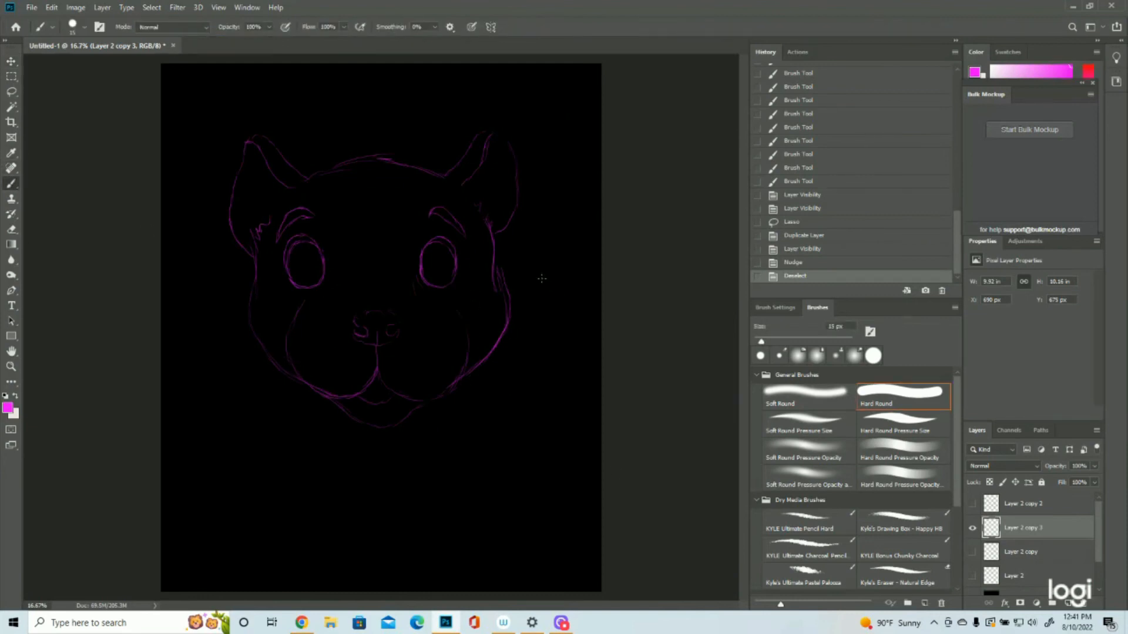
# - Retrace the right cheek and jaw outline with fresh purple brush strokes and tidy stray marks
pyautogui.moveTo(495, 258); pyautogui.dragTo(498, 288)
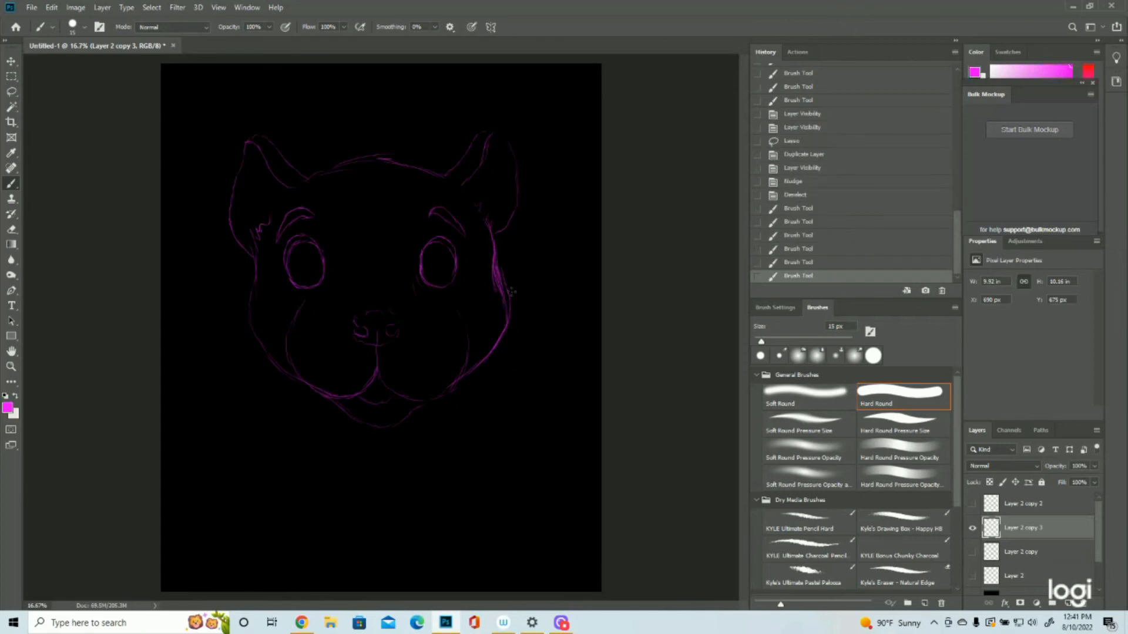
pyautogui.moveTo(504, 288); pyautogui.dragTo(514, 320)
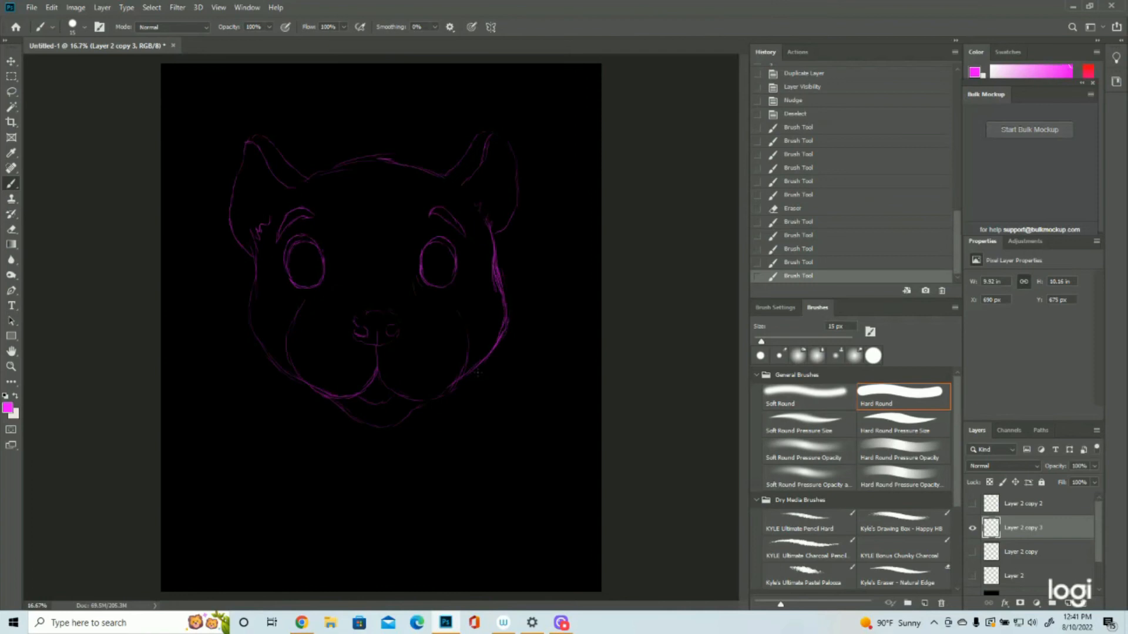
pyautogui.moveTo(496, 255); pyautogui.dragTo(500, 295)
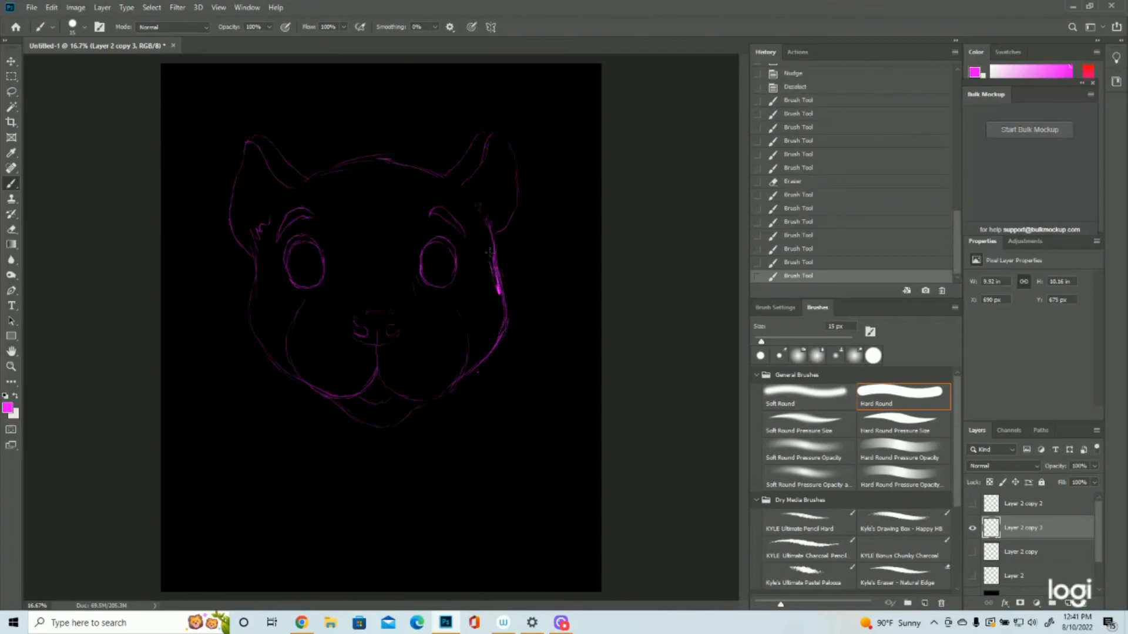
pyautogui.moveTo(496, 259); pyautogui.dragTo(492, 302)
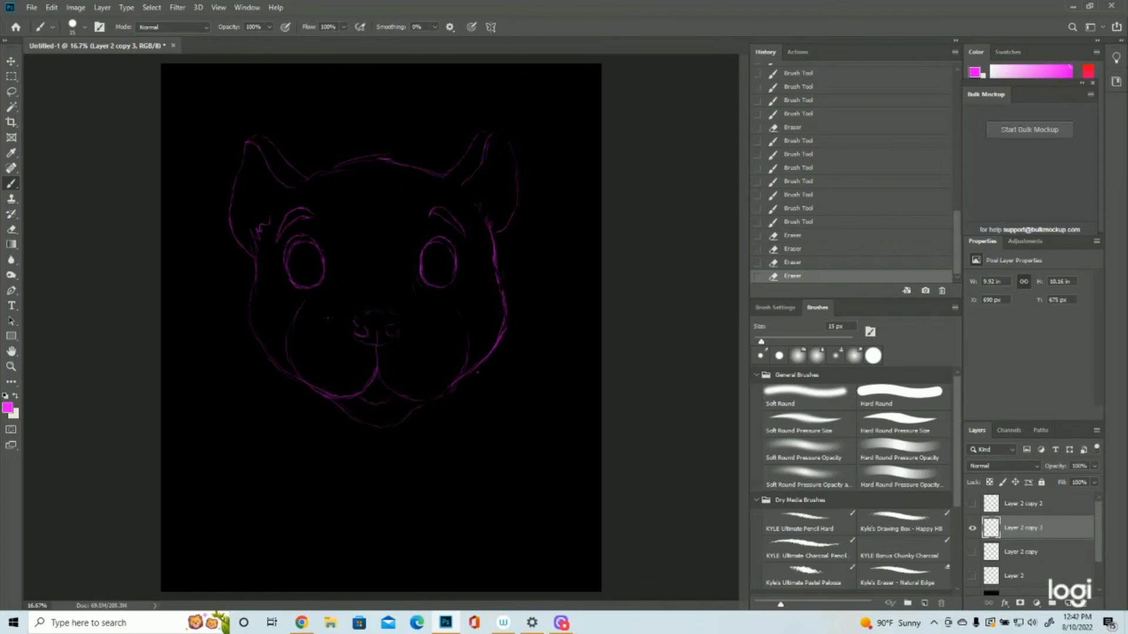
pyautogui.click(899, 391)
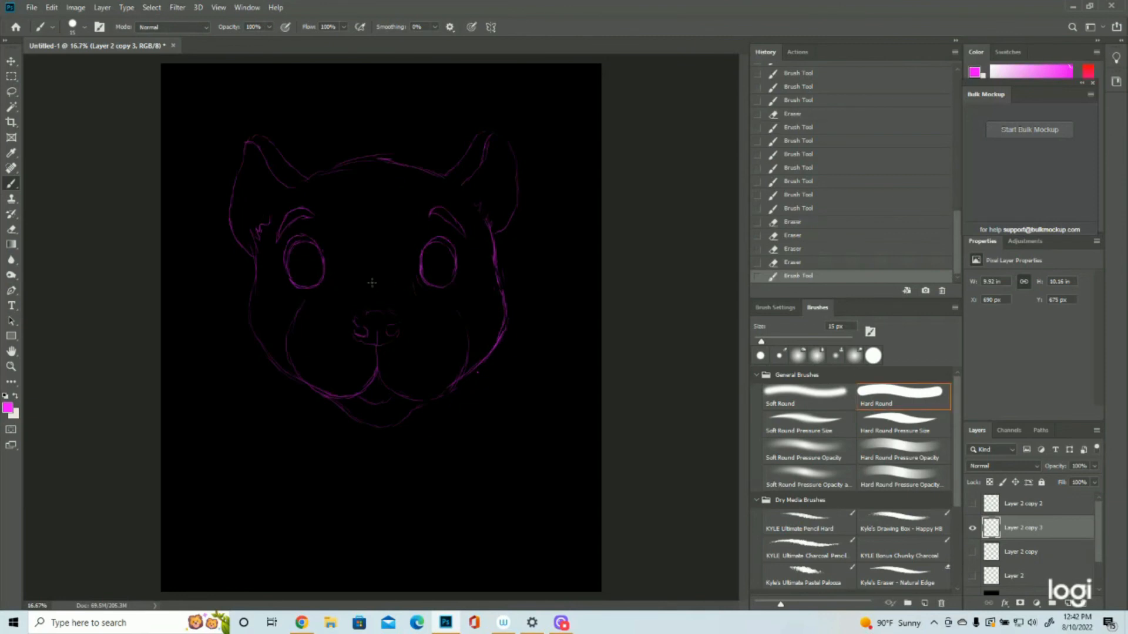